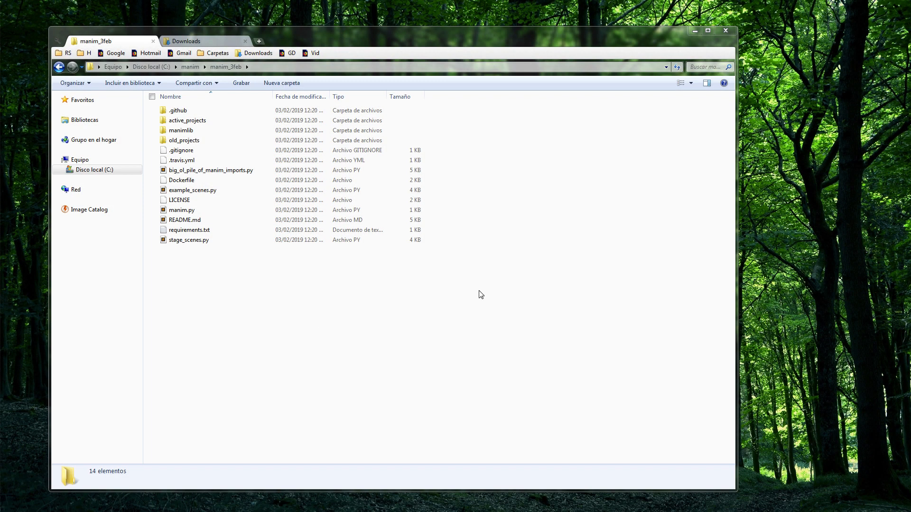
Delete the extra repo files, leaving three project folders and four Python scripts in manim_3feb
{"action": "left_click", "coordinate": [181, 210]}
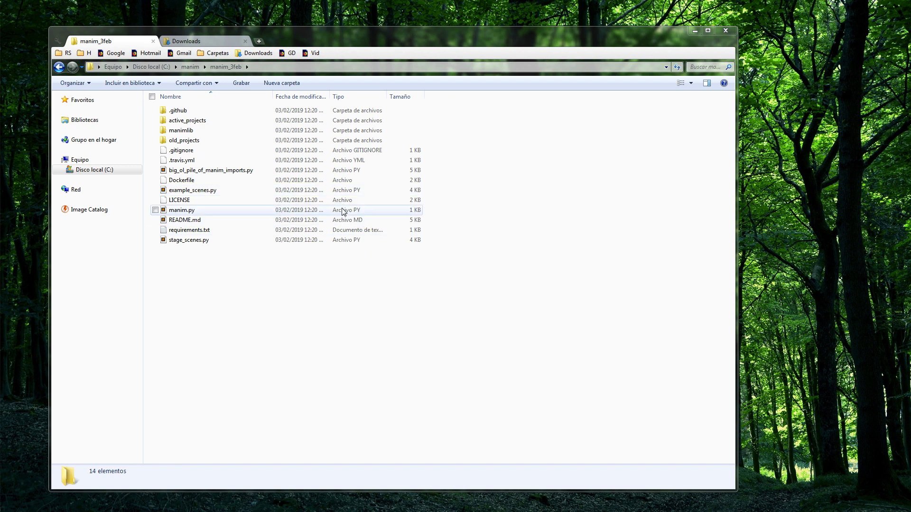
{"action": "left_click", "coordinate": [211, 170]}
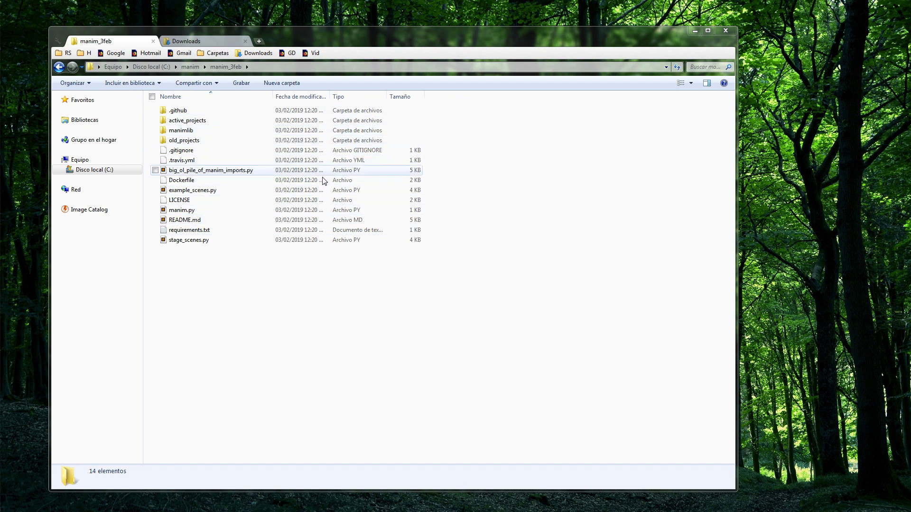
{"action": "left_click", "coordinate": [193, 190]}
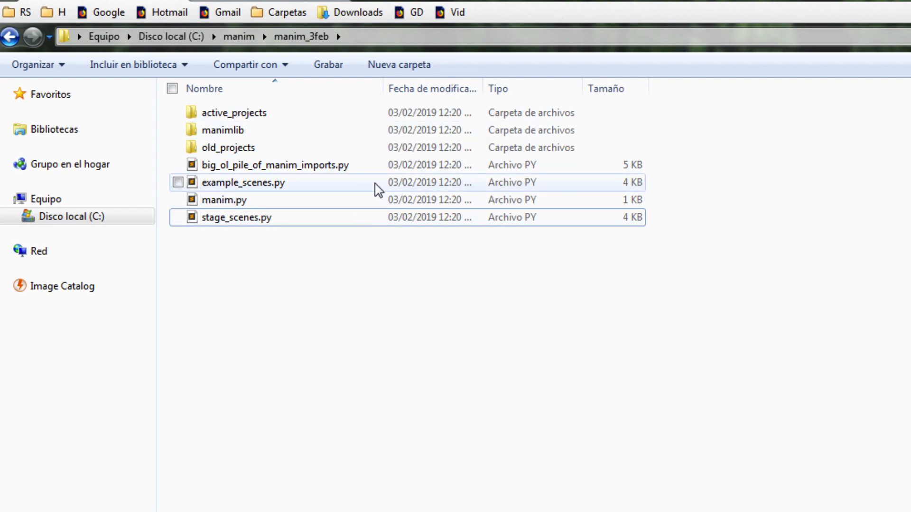
{"action": "mouse_move", "coordinate": [276, 189]}
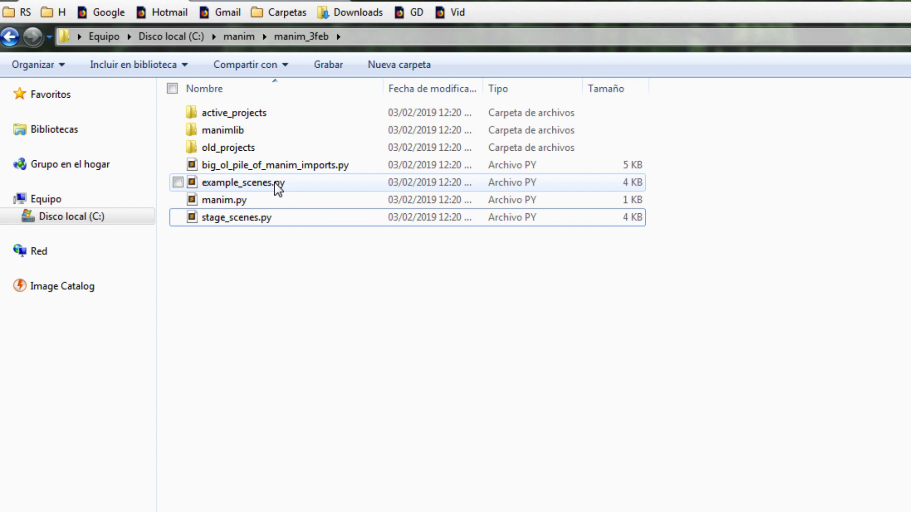
Open example_scenes.py from Explorer, revealing its big_ol_pile_of_manim_imports import
{"action": "left_click", "coordinate": [178, 182]}
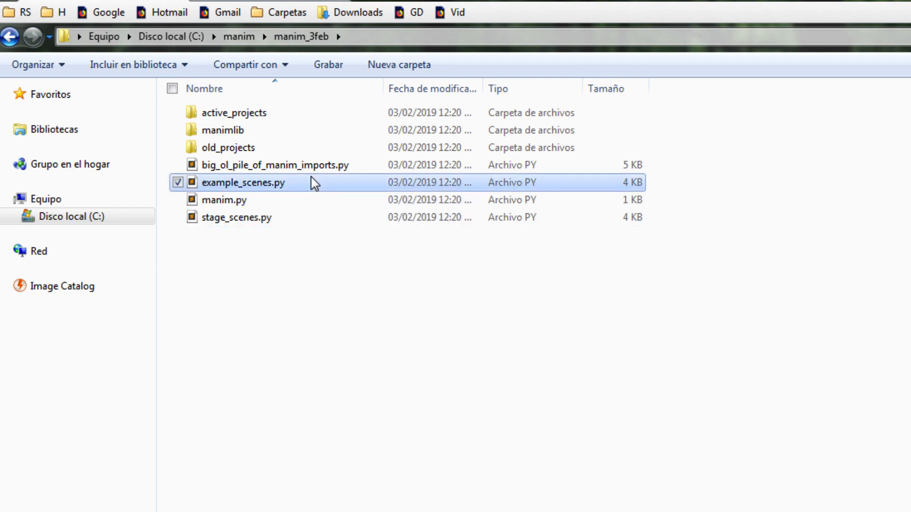
{"action": "double_click", "coordinate": [244, 182]}
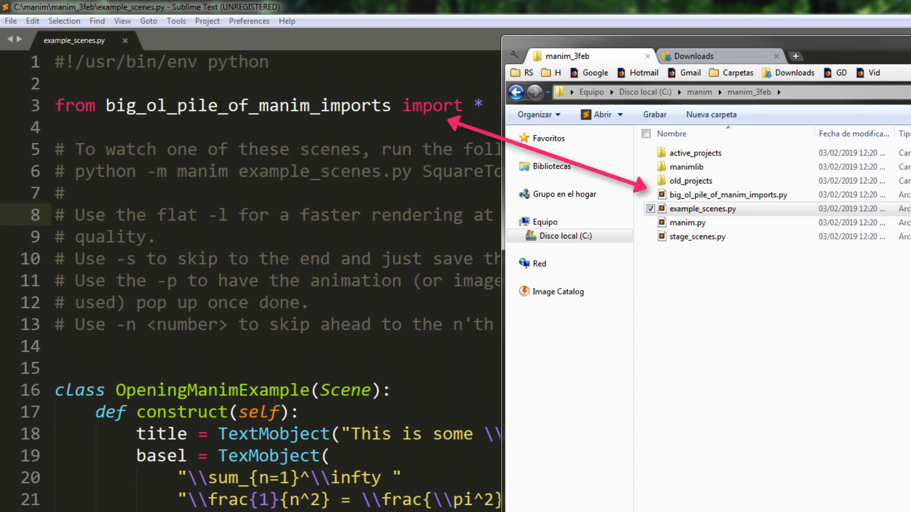
Open big_ol_pile_of_manim_imports.py and scroll through its imports down to PIL and colour
{"action": "left_click", "coordinate": [728, 194]}
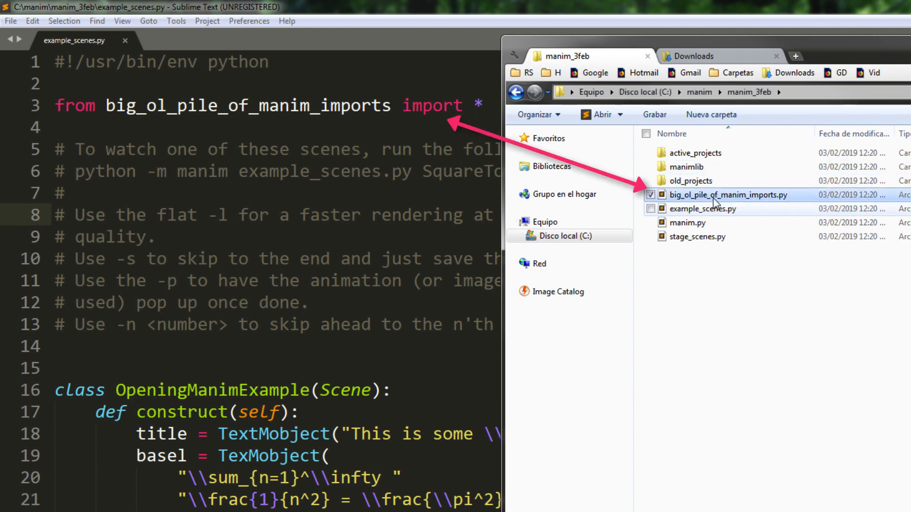
{"action": "double_click", "coordinate": [728, 194]}
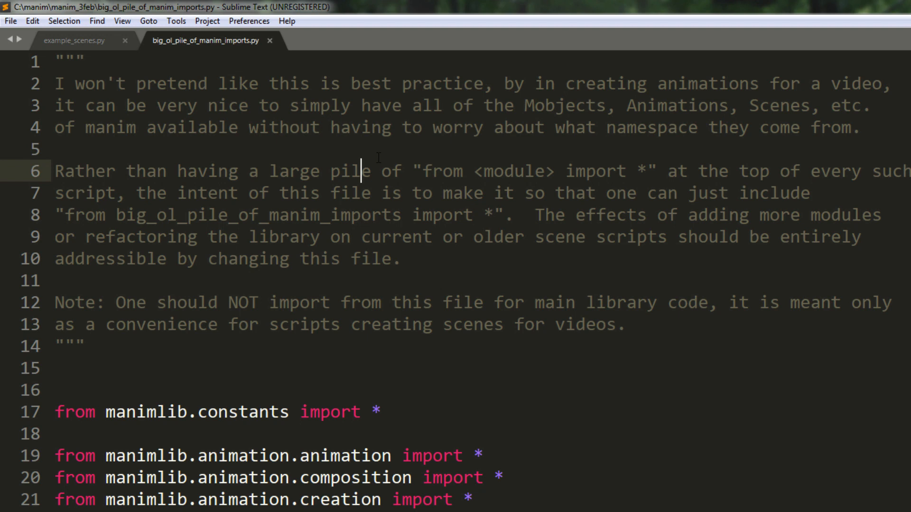
{"action": "scroll", "scroll_direction": "down", "scroll_amount": 3}
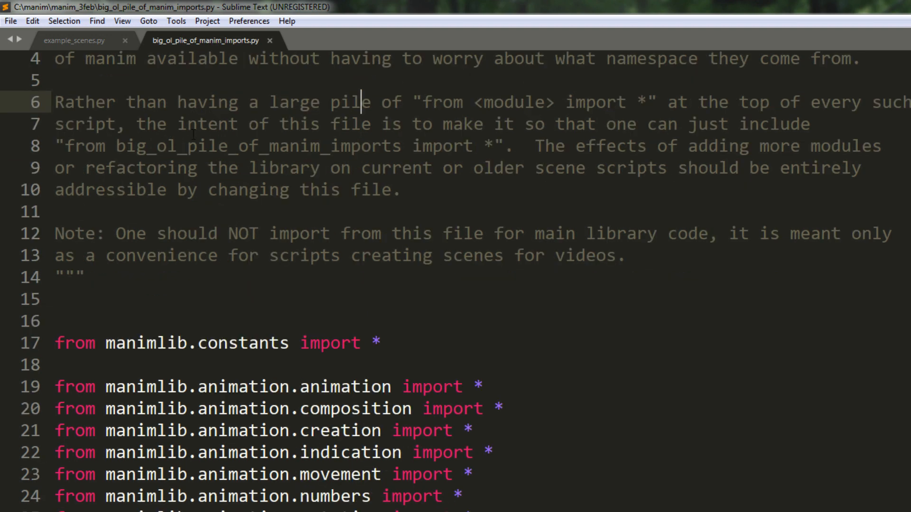
{"action": "scroll", "scroll_direction": "down", "scroll_amount": 3}
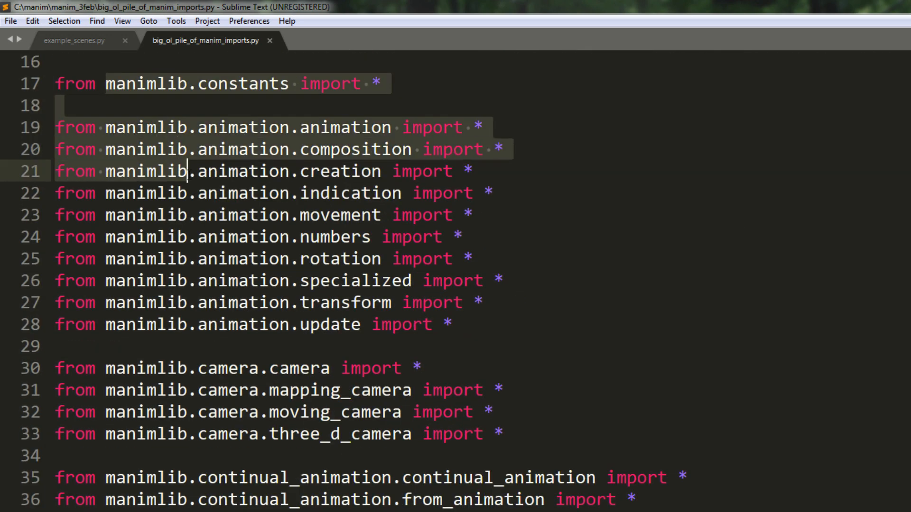
{"action": "scroll", "scroll_direction": "down", "scroll_amount": 3}
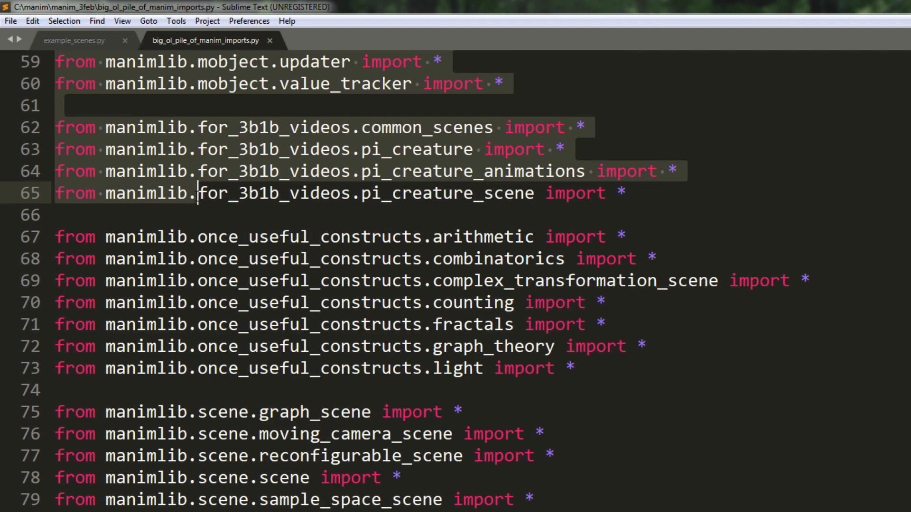
{"action": "scroll", "scroll_direction": "down", "scroll_amount": 3}
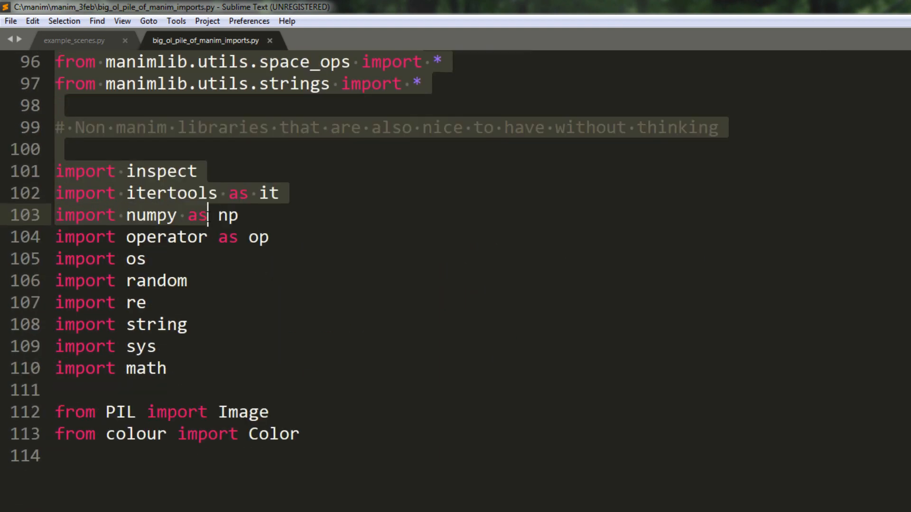
{"action": "scroll", "scroll_direction": "up", "scroll_amount": 3}
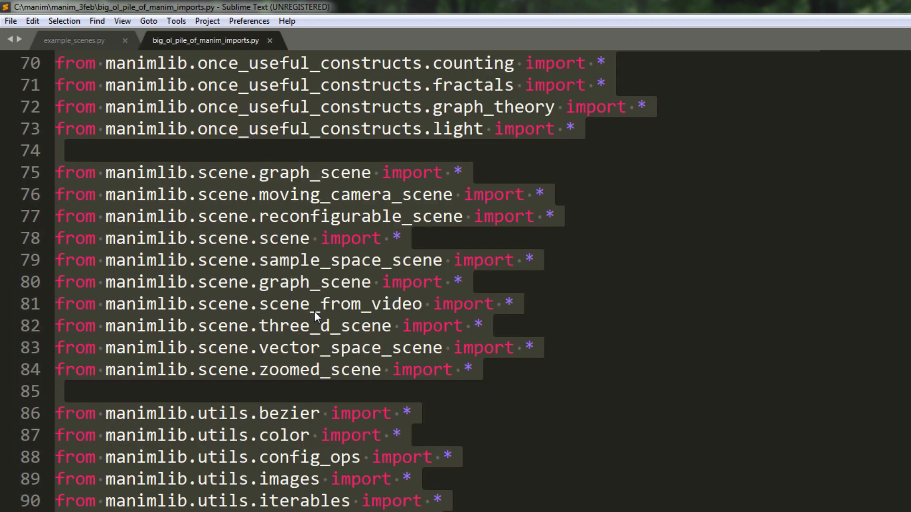
{"action": "scroll", "scroll_direction": "up", "scroll_amount": 3}
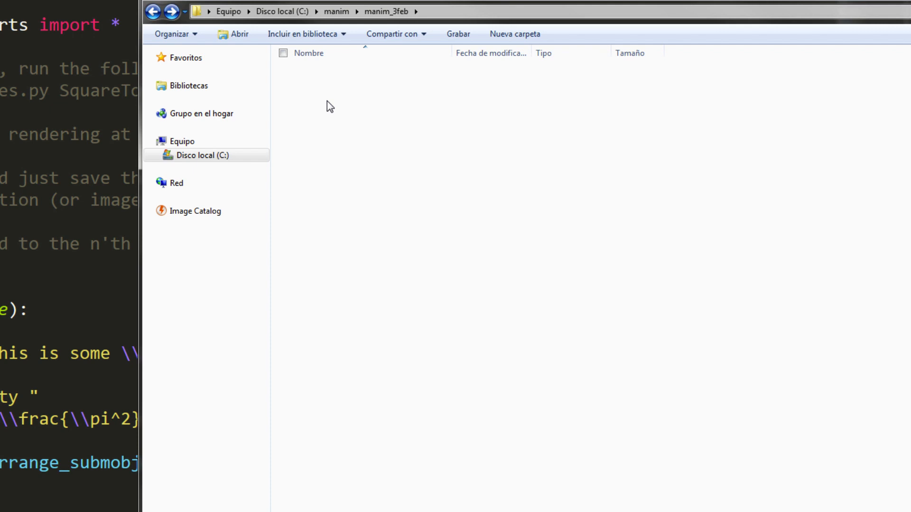
Browse the old_projects folder and look through its eoc contents
{"action": "double_click", "coordinate": [444, 11]}
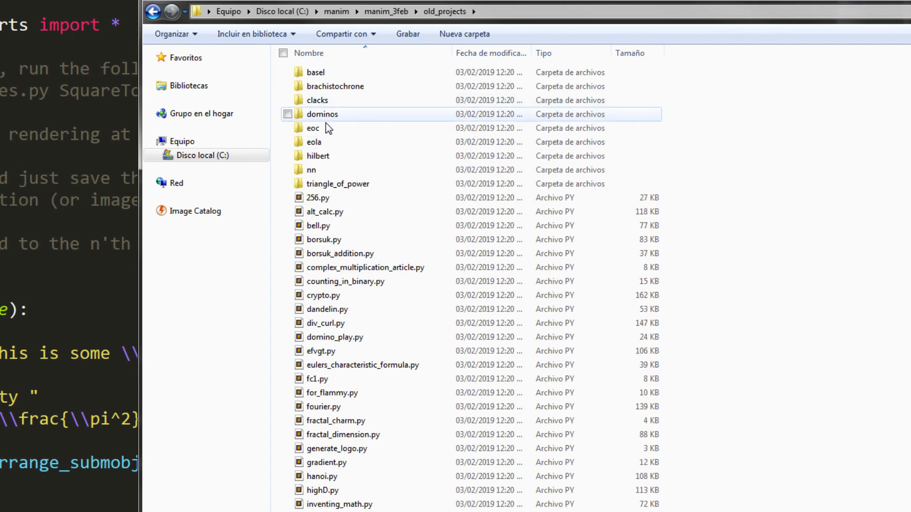
{"action": "mouse_move", "coordinate": [325, 128]}
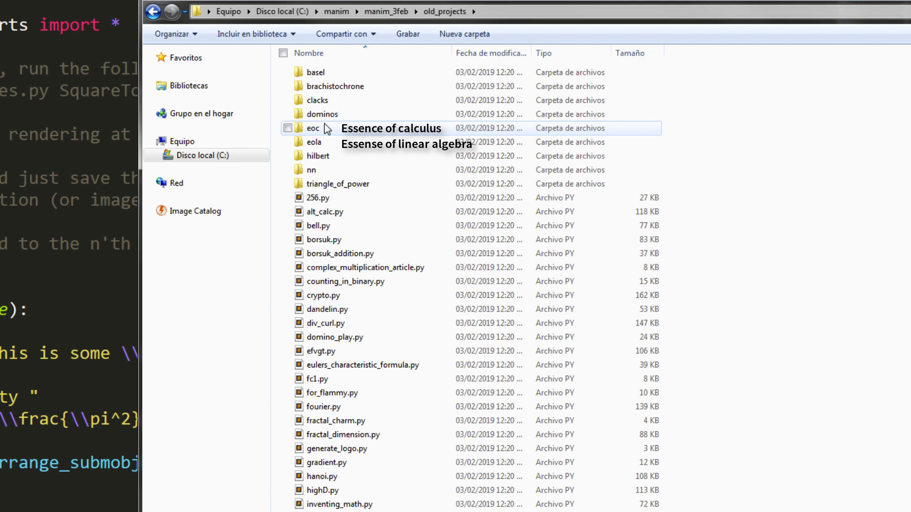
{"action": "left_click", "coordinate": [314, 128]}
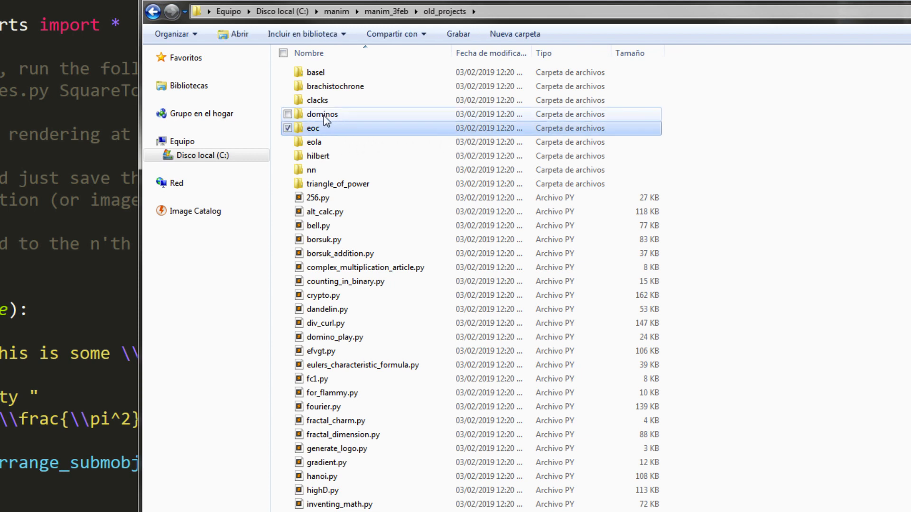
{"action": "mouse_move", "coordinate": [341, 128]}
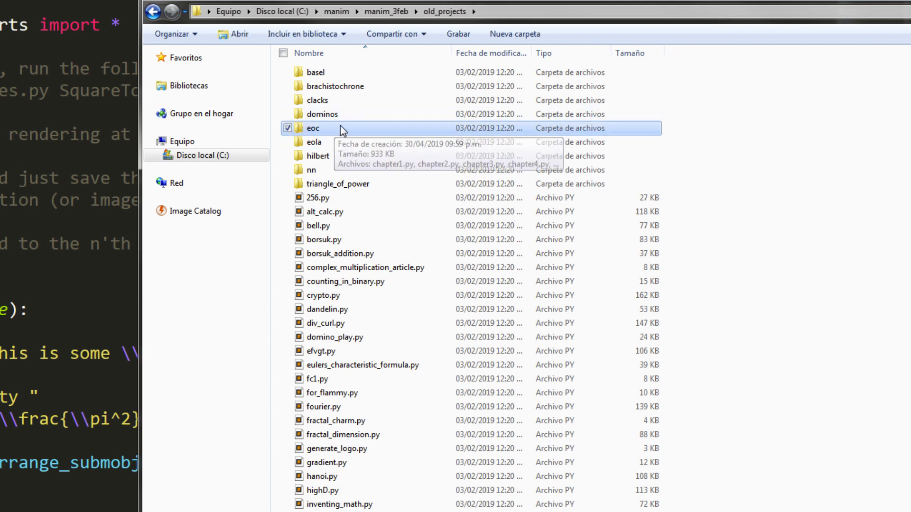
{"action": "mouse_move", "coordinate": [340, 333]}
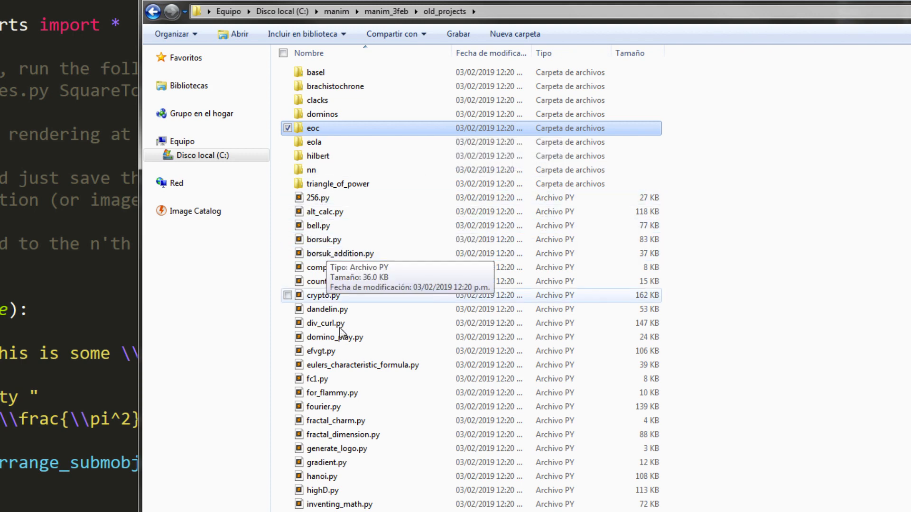
{"action": "scroll", "scroll_direction": "down", "scroll_amount": 3}
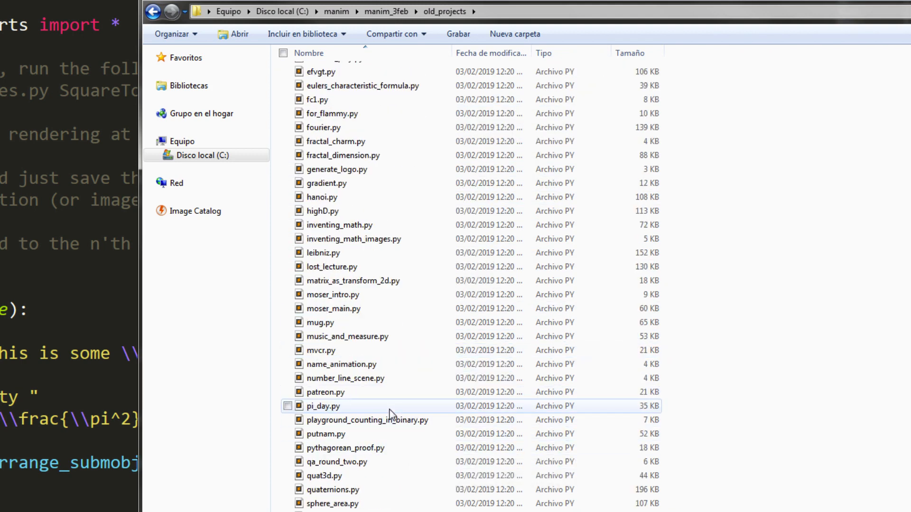
{"action": "scroll", "scroll_direction": "up", "scroll_amount": 3}
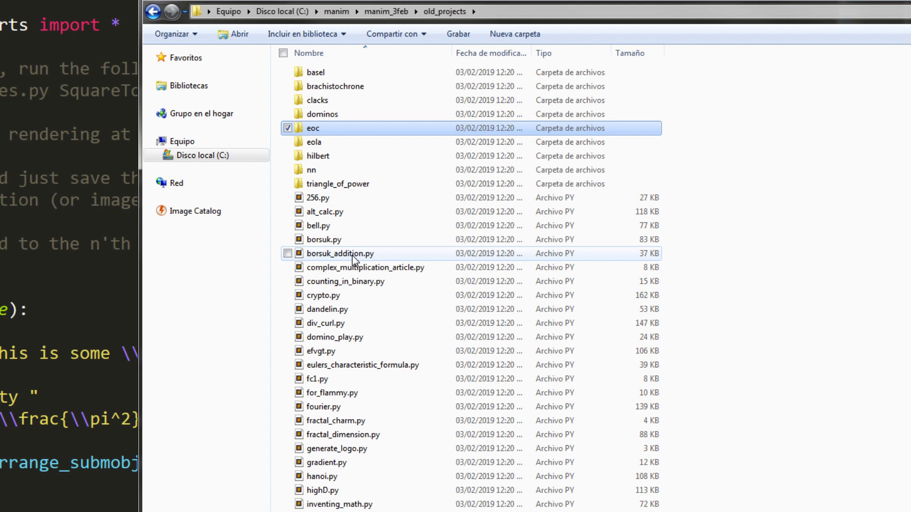
Return to manim_3feb and enter the active_projects folder
{"action": "left_click", "coordinate": [152, 11]}
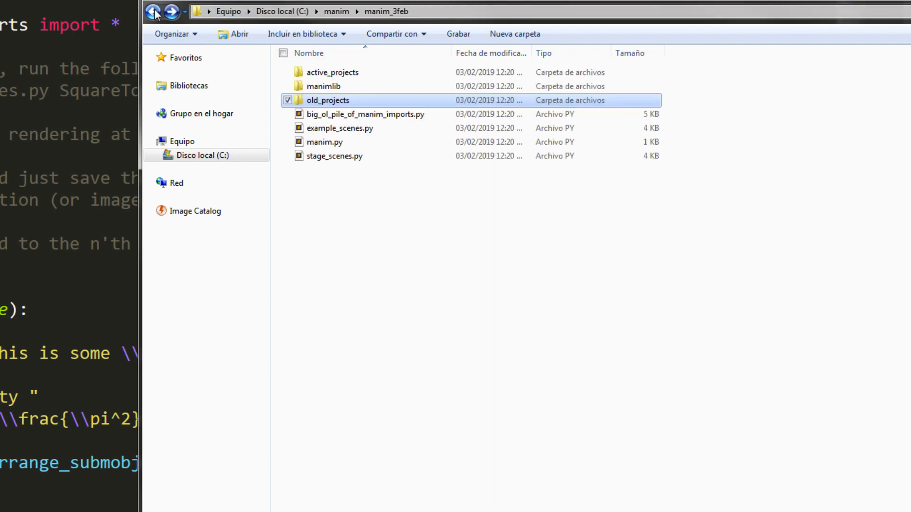
{"action": "mouse_move", "coordinate": [359, 77]}
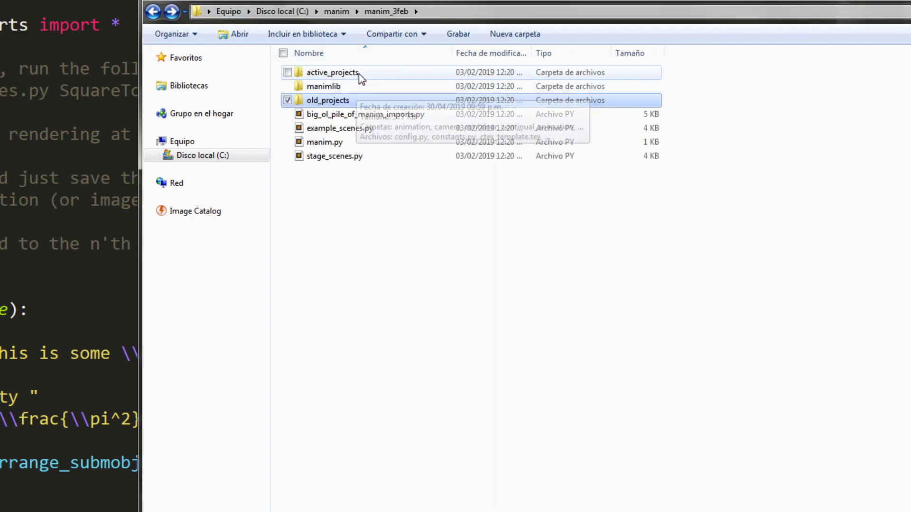
{"action": "double_click", "coordinate": [332, 72]}
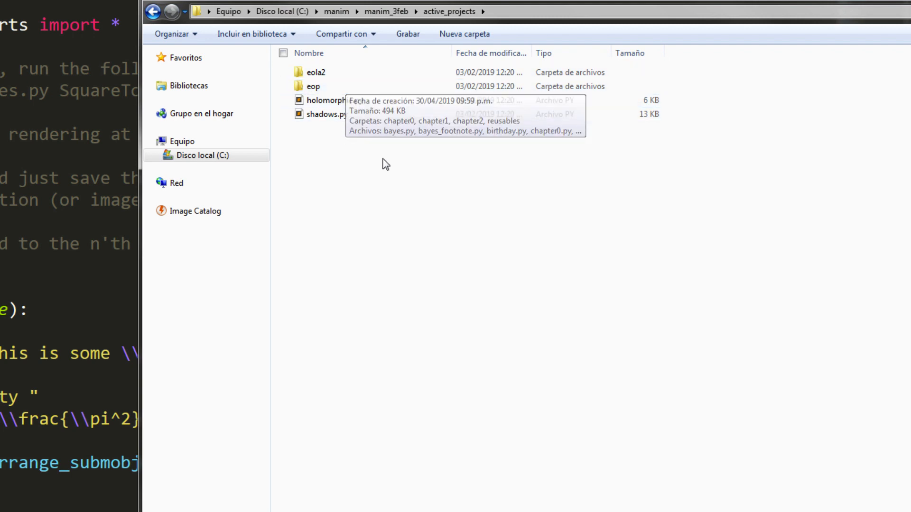
{"action": "mouse_move", "coordinate": [330, 161]}
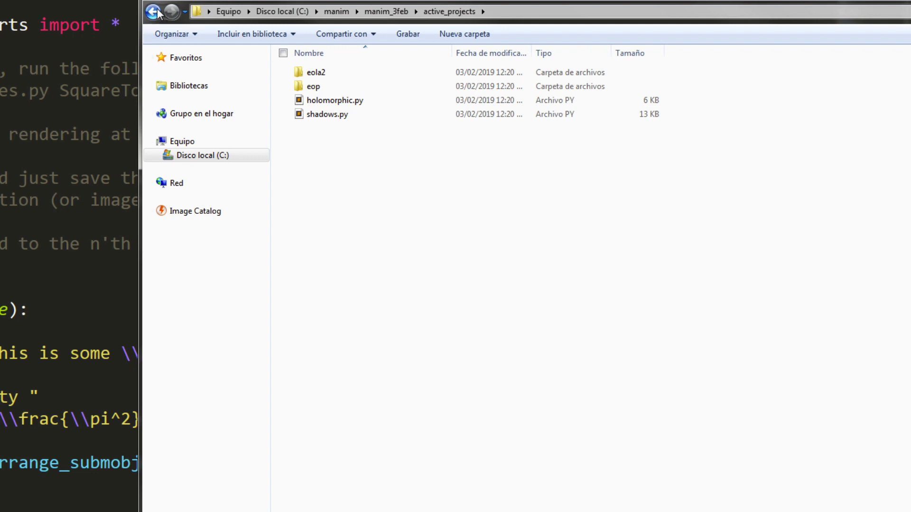
Go back up to the manim_3feb folder before returning to example_scenes.py
{"action": "left_click", "coordinate": [154, 11]}
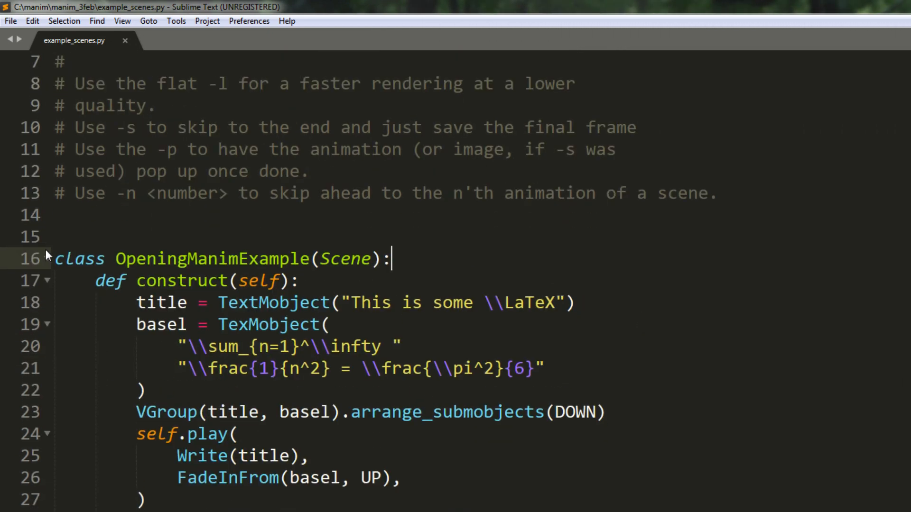
Fold the OpeningManimExample class body so the scene classes show as one-liners
{"action": "left_click", "coordinate": [48, 258]}
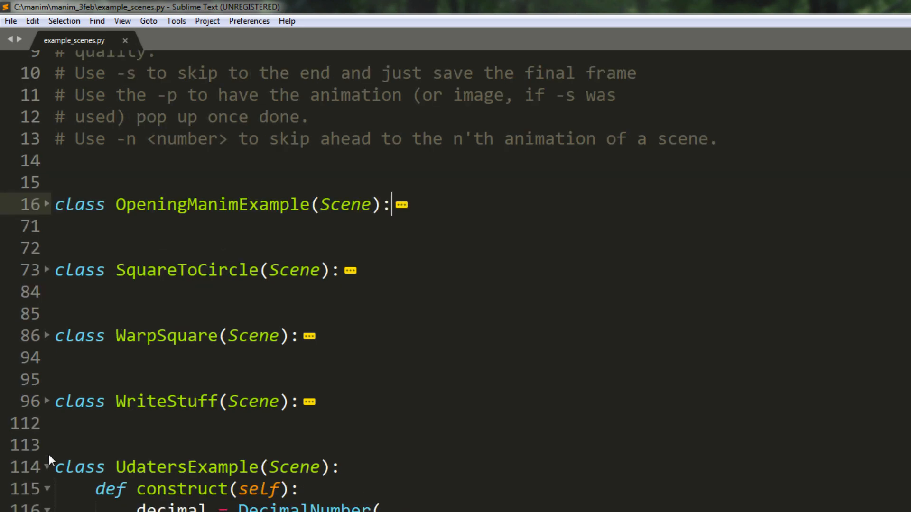
{"action": "scroll", "scroll_direction": "up", "scroll_amount": 3}
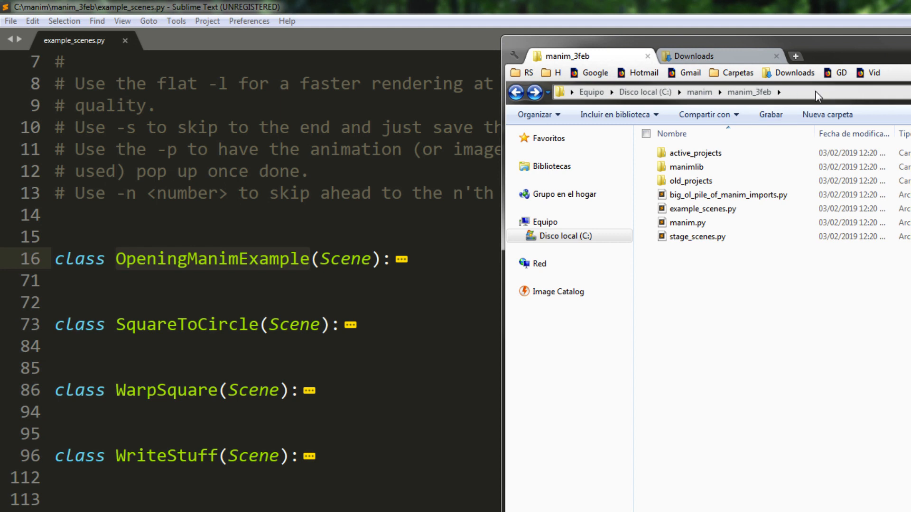
Launch a command prompt in C:\manim\manim_3feb from the Explorer address bar with cmd
{"action": "key", "text": "ctrl+a"}
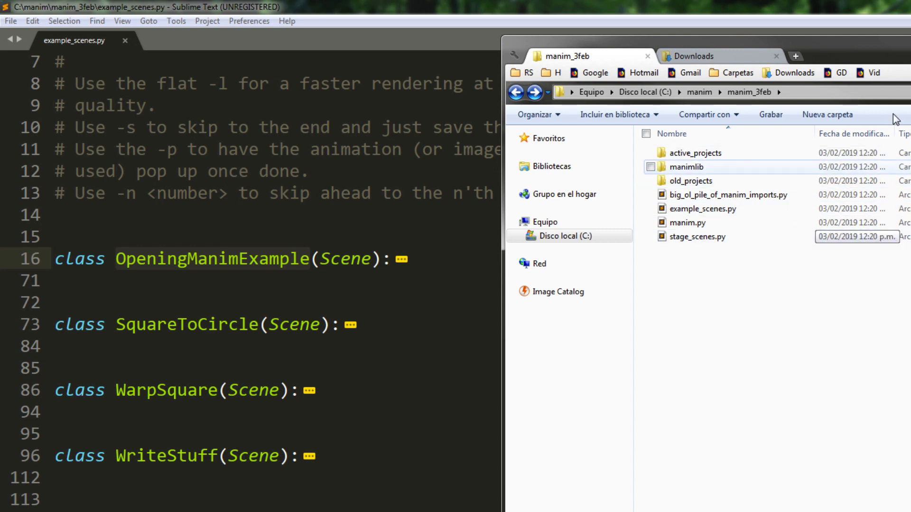
{"action": "type", "text": "cm"}
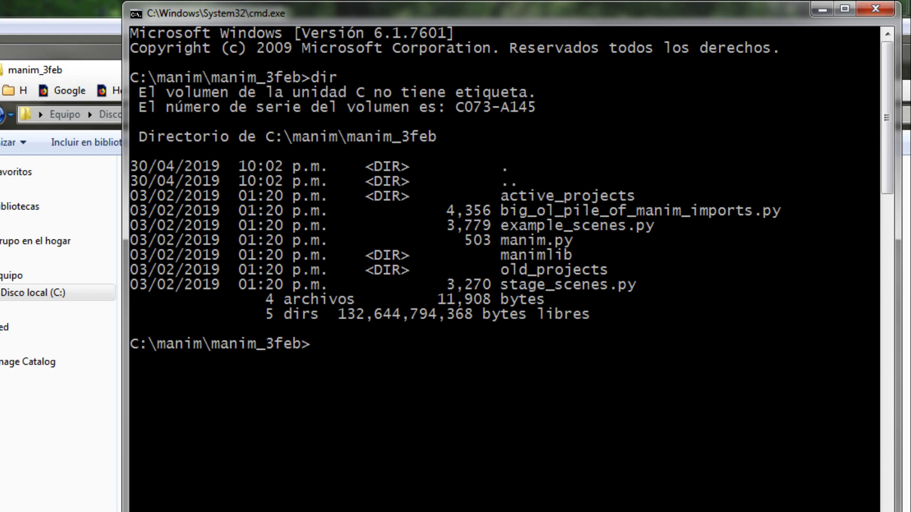
Run python -m manim example_scenes.py OpeningManimExample -pl to render the scene
{"action": "type", "text": "pytho"}
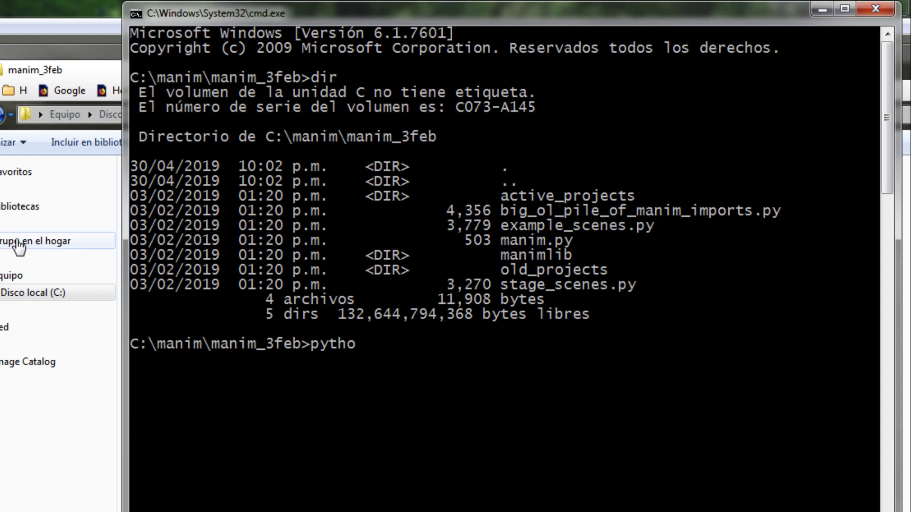
{"action": "type", "text": "n"}
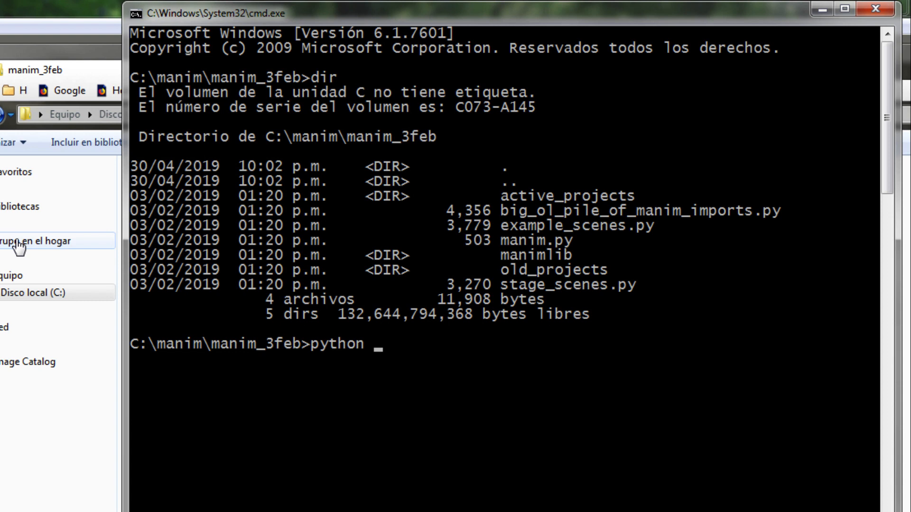
{"action": "type", "text": "-m manim"}
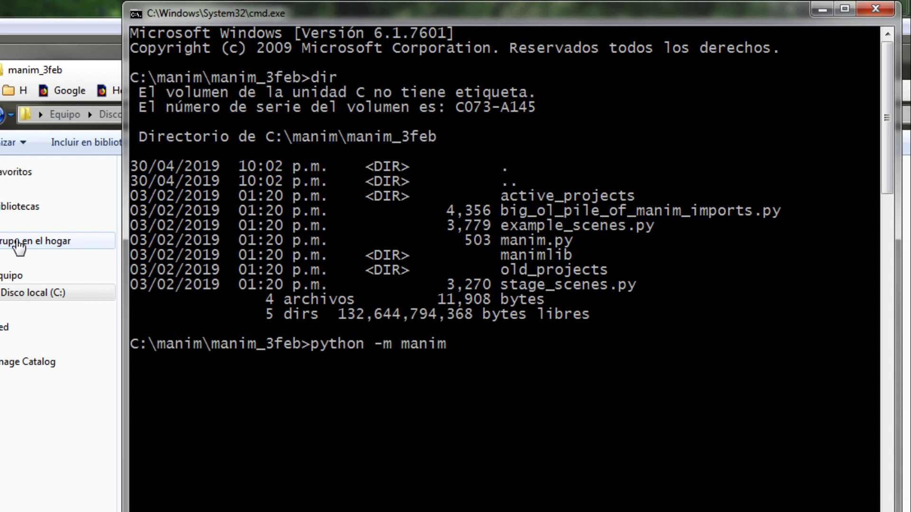
{"action": "type", "text": "exa"}
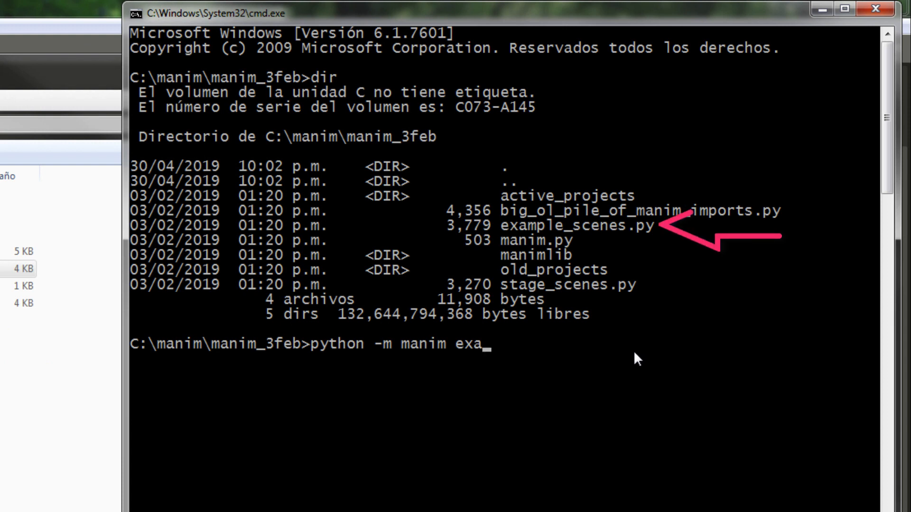
{"action": "type", "text": "mple_scenes.py"}
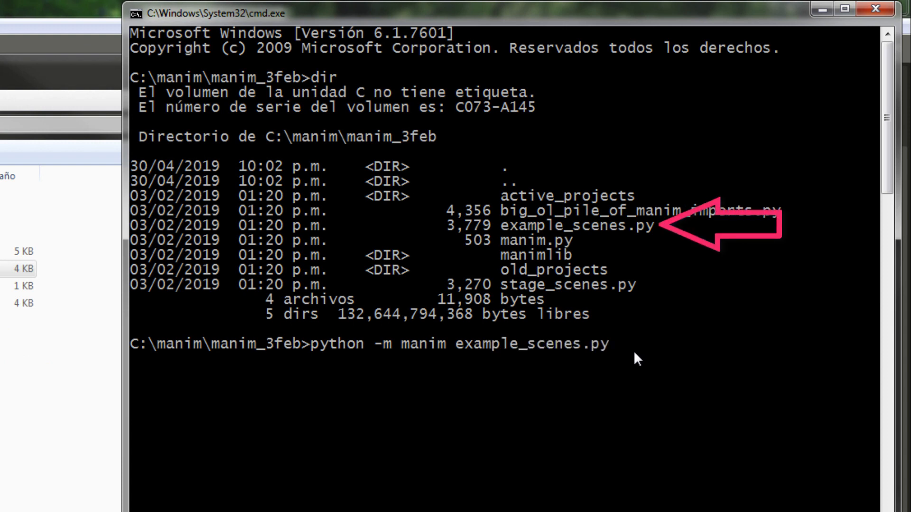
{"action": "mouse_move", "coordinate": [601, 348]}
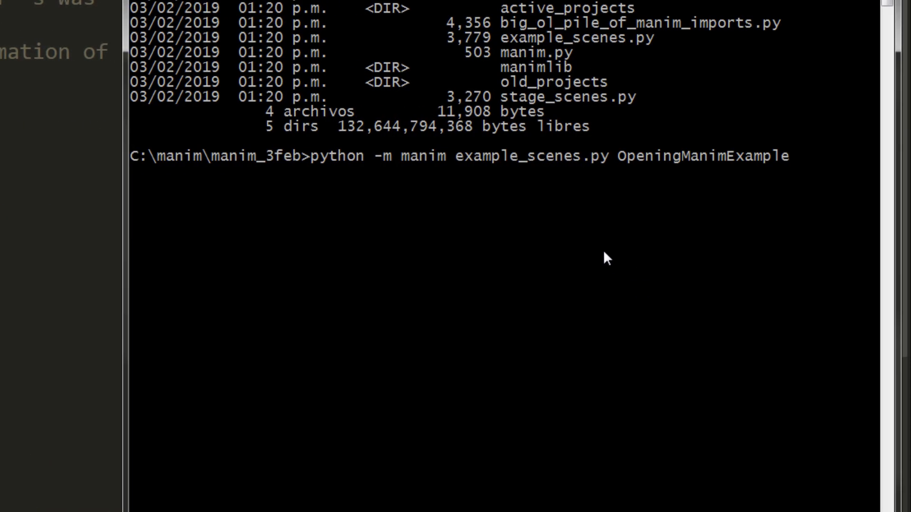
{"action": "type", "text": "-pl"}
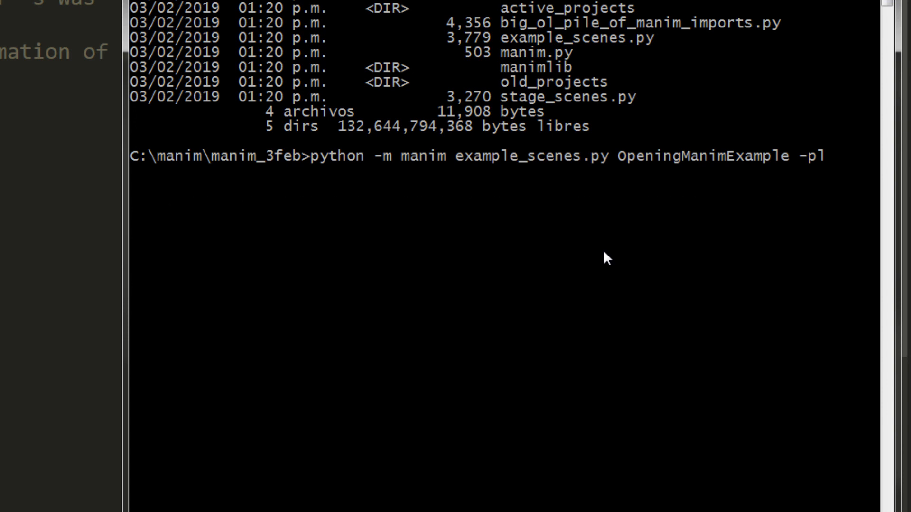
{"action": "key", "text": "Return"}
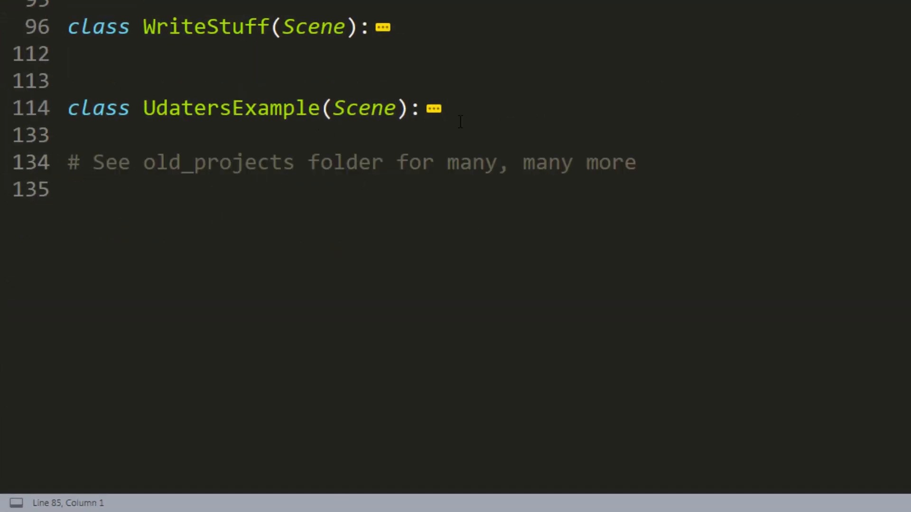
Start a class FirstScene(Scene): after UdatersExample in example_scenes.py
{"action": "left_click", "coordinate": [443, 109]}
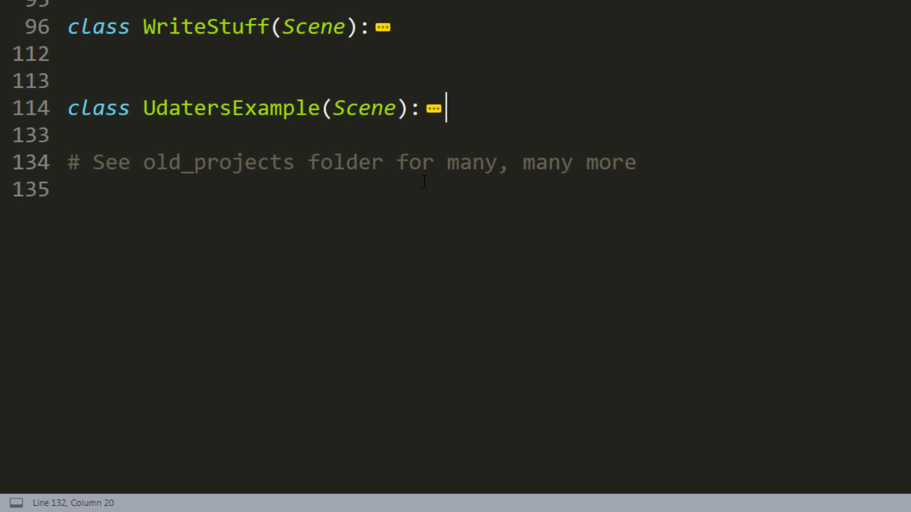
{"action": "key", "text": "Enter"}
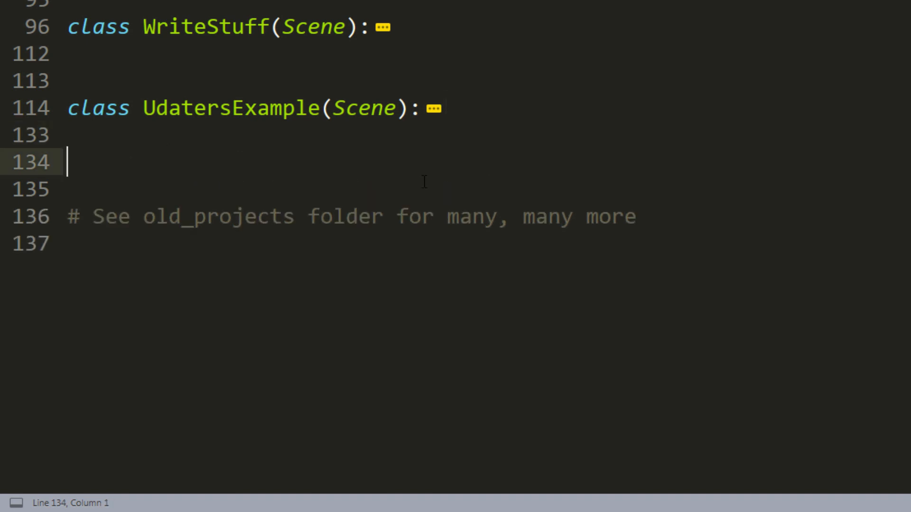
{"action": "type", "text": "class Fi"}
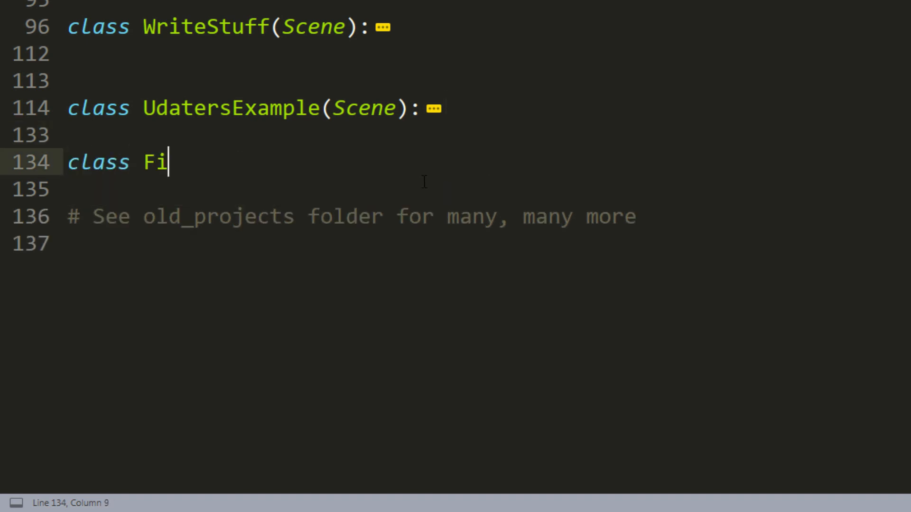
{"action": "type", "text": "rstScene()"}
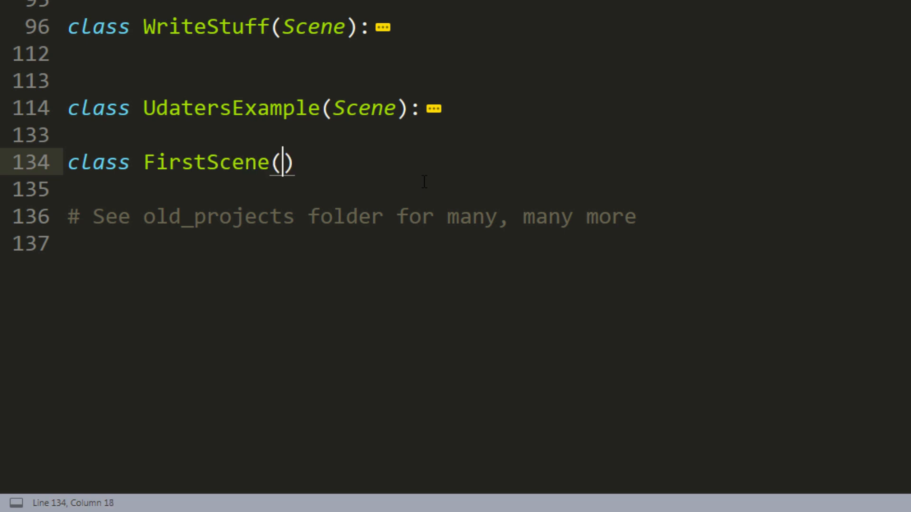
{"action": "type", "text": "Scene"}
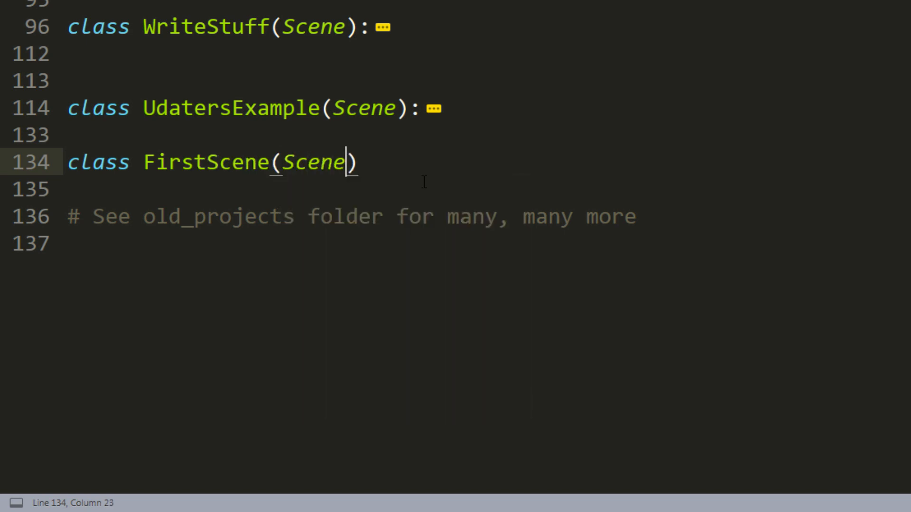
{"action": "type", "text": ":"}
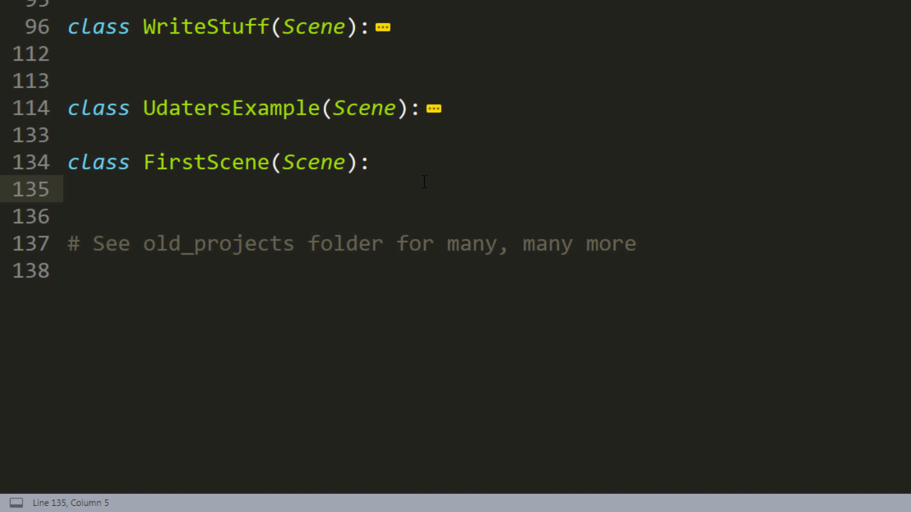
Add an empty construct(self) method to FirstScene via the def snippet, removing pass
{"action": "type", "text": "def function(self):"}
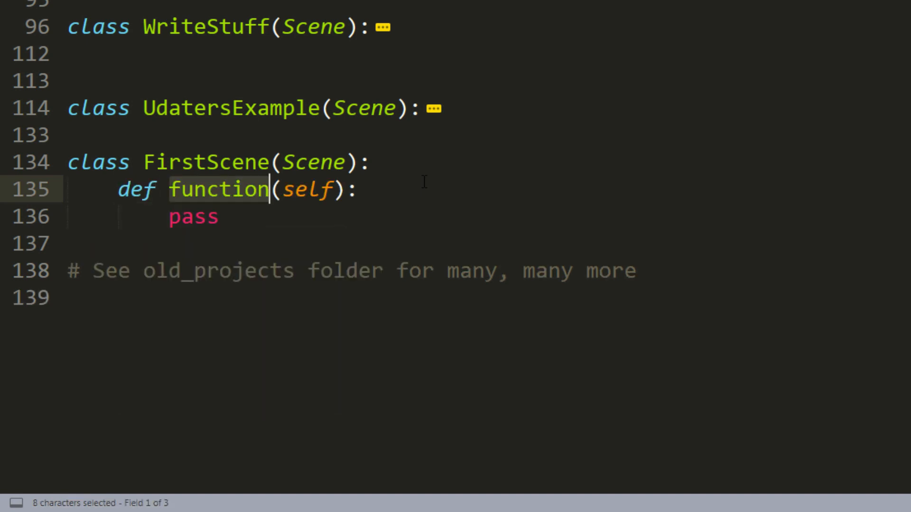
{"action": "type", "text": "construct"}
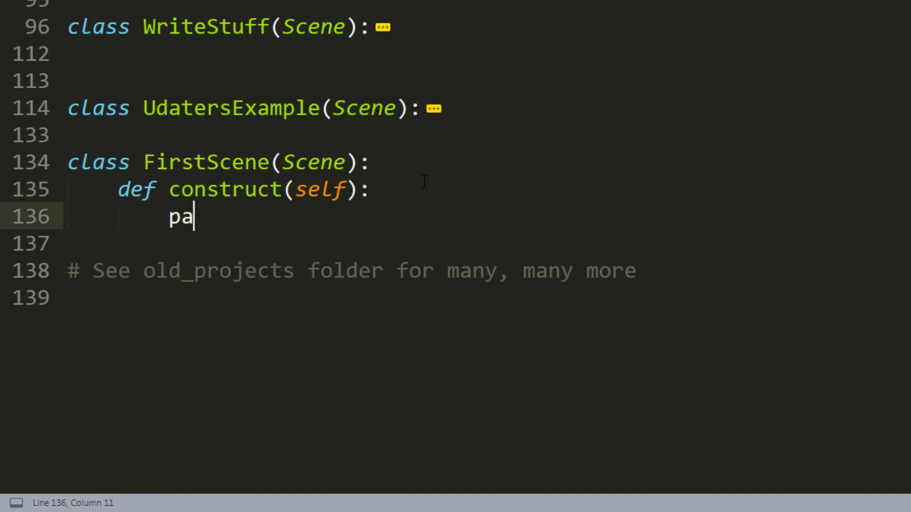
{"action": "key", "text": "Backspace"}
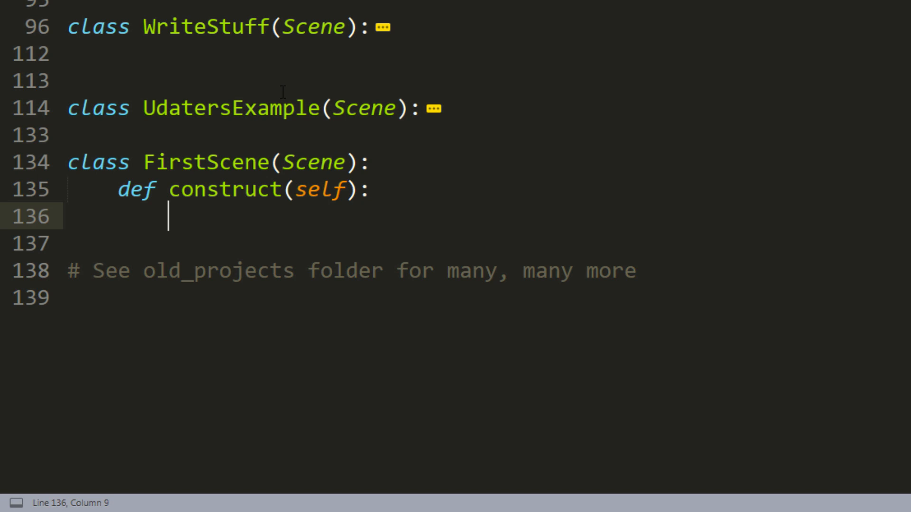
Write text=TextMobject("text") inside FirstScene's construct method
{"action": "type", "text": "text"}
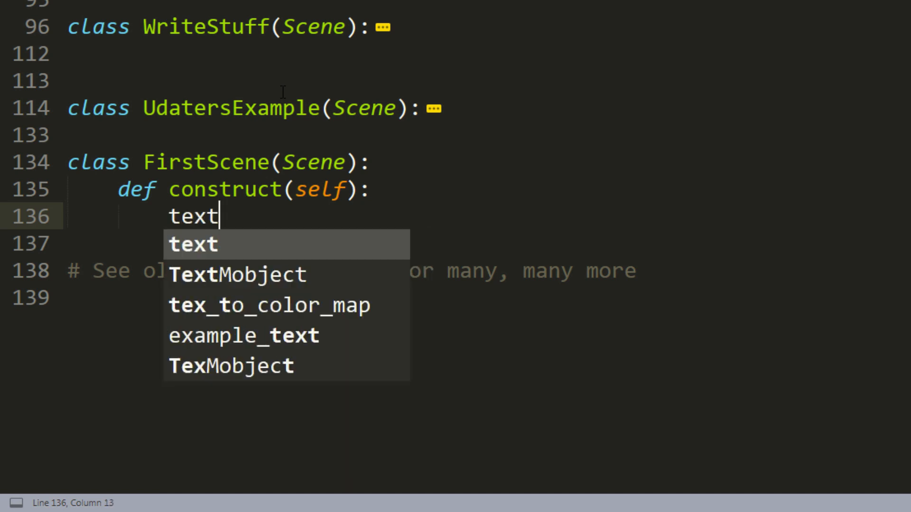
{"action": "type", "text": "="}
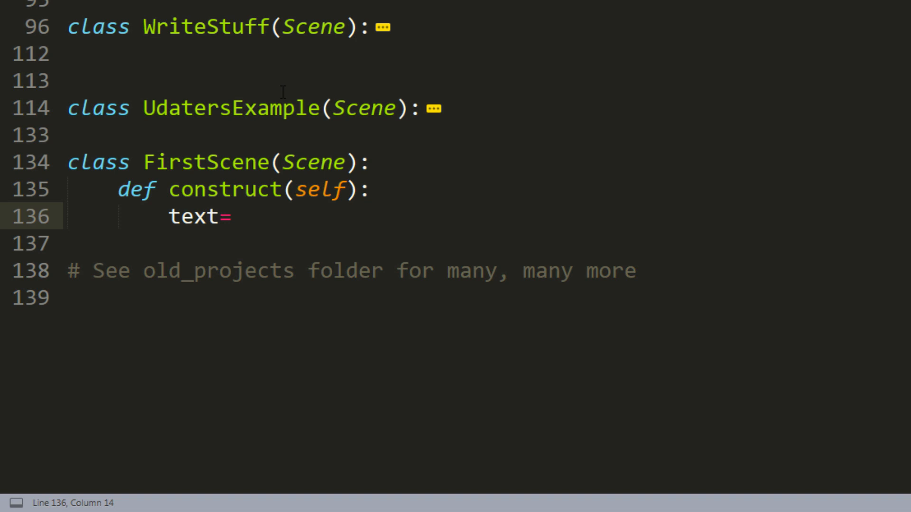
{"action": "type", "text": "Te"}
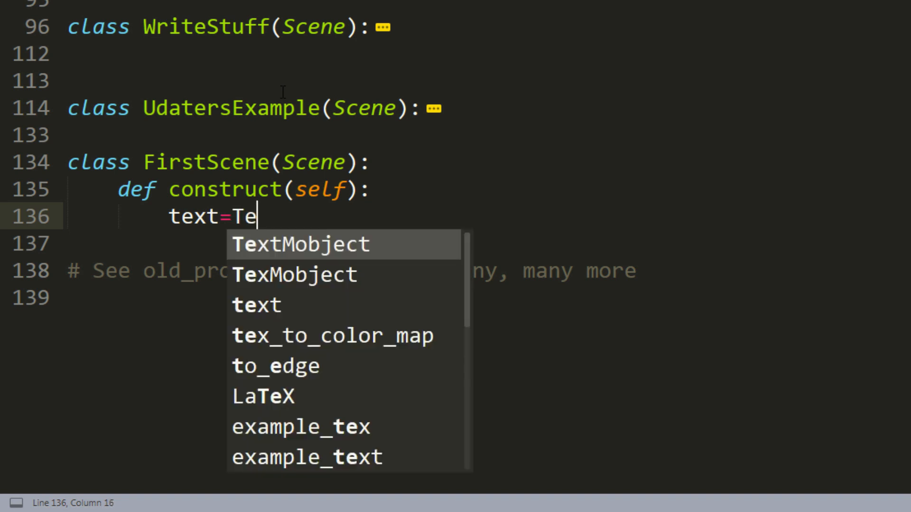
{"action": "type", "text": "xtMobject("}
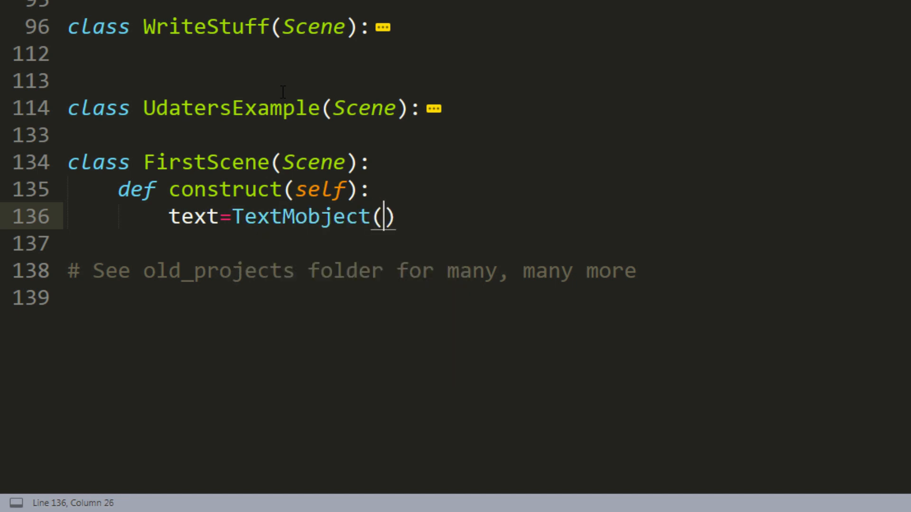
{"action": "type", "text": "\"t\""}
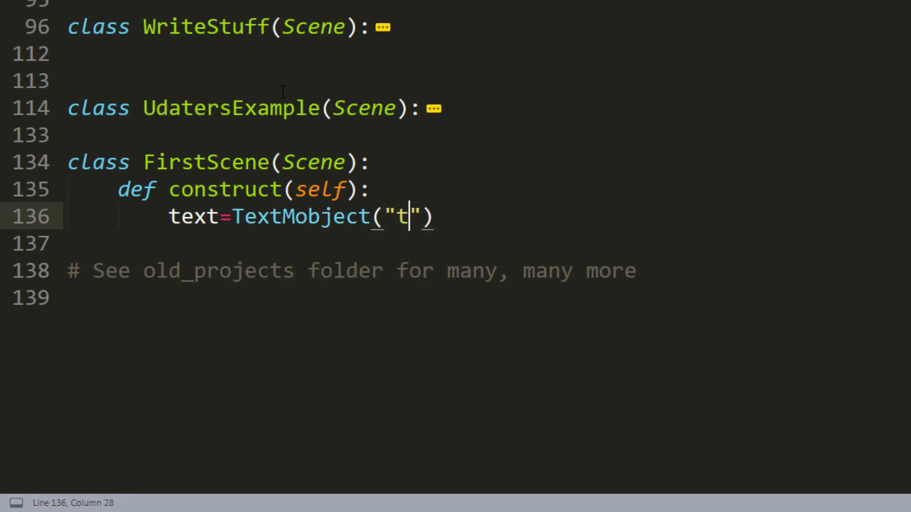
{"action": "type", "text": "ext"}
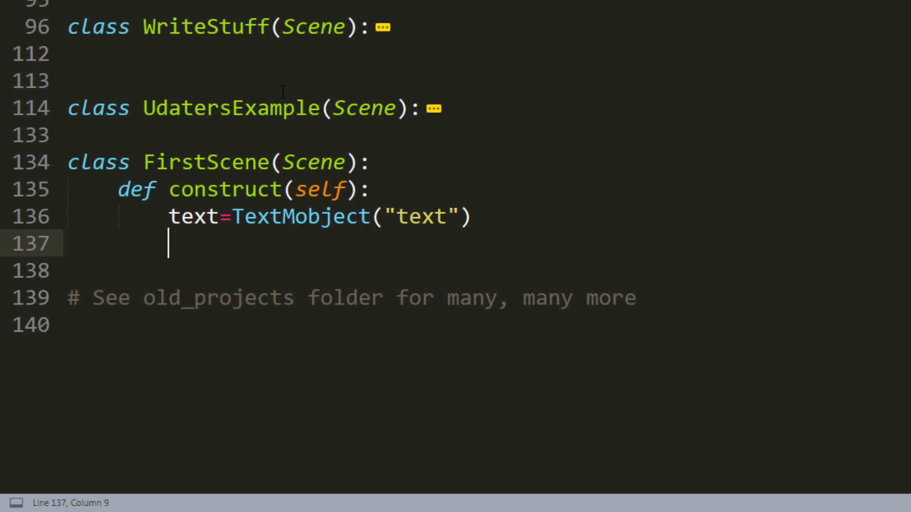
Add self.add(text) to the scene and save example_scenes.py
{"action": "type", "text": "self.a"}
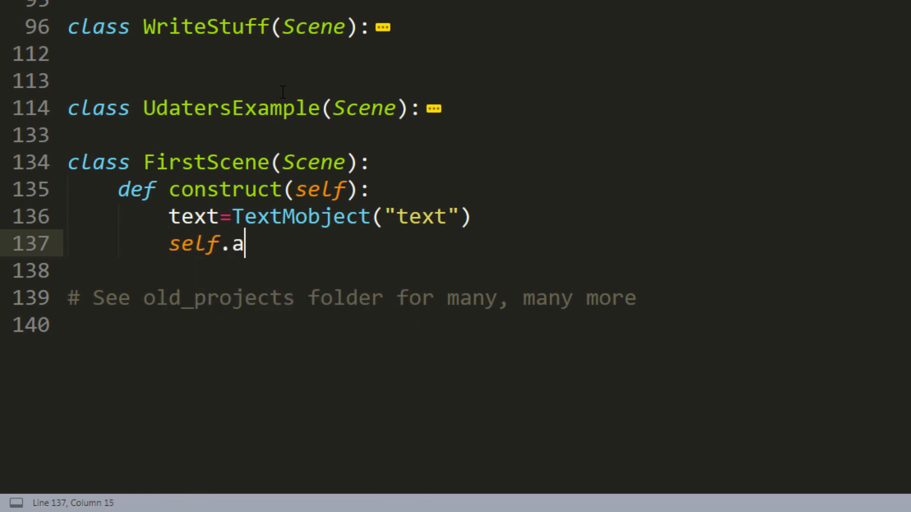
{"action": "type", "text": "dd(text"}
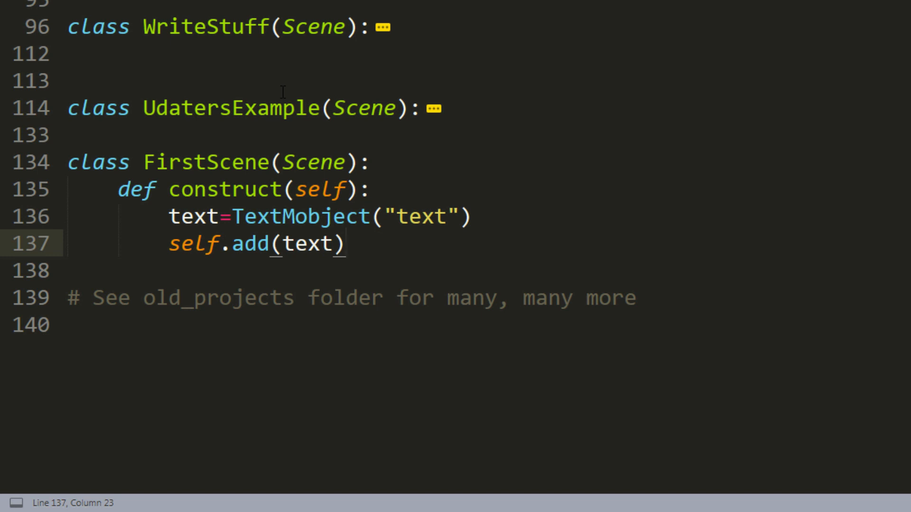
{"action": "key", "text": "ctrl+s"}
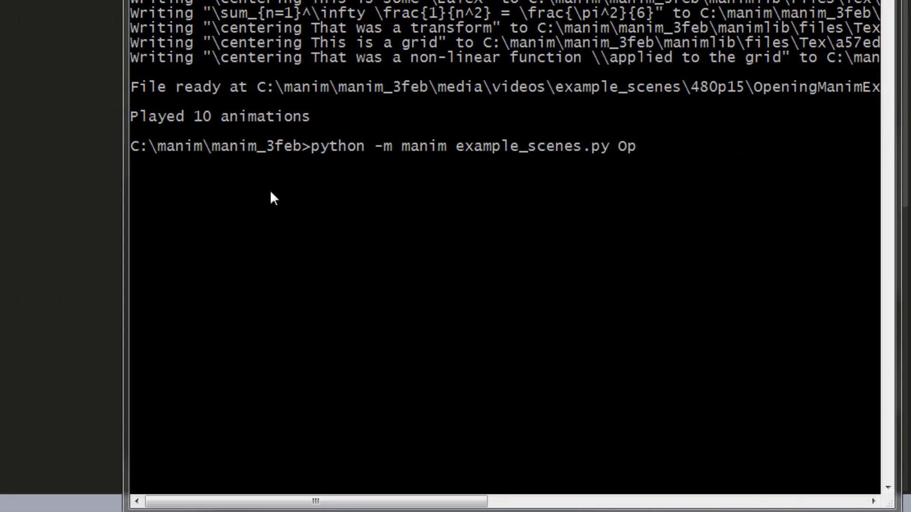
Run python -m manim example_scenes.py FirsScene -ps to render a still image
{"action": "key", "text": "backspace"}
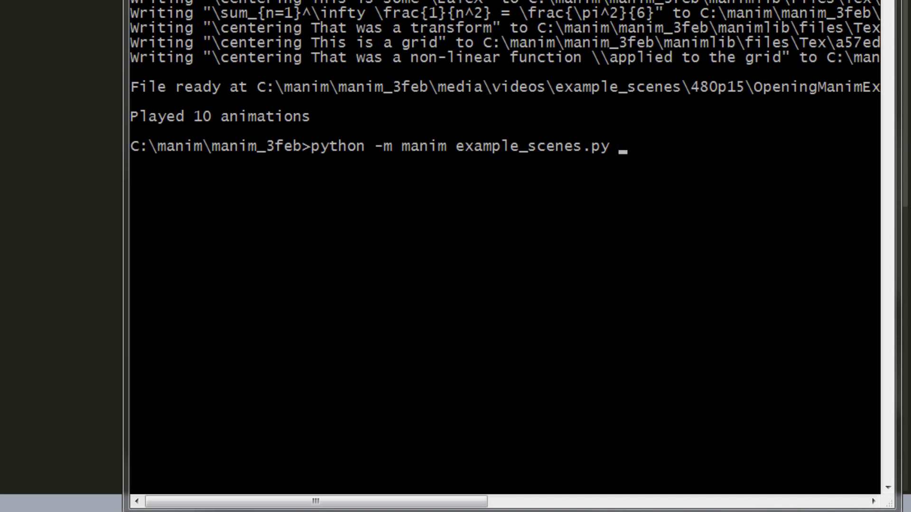
{"action": "mouse_move", "coordinate": [458, 148]}
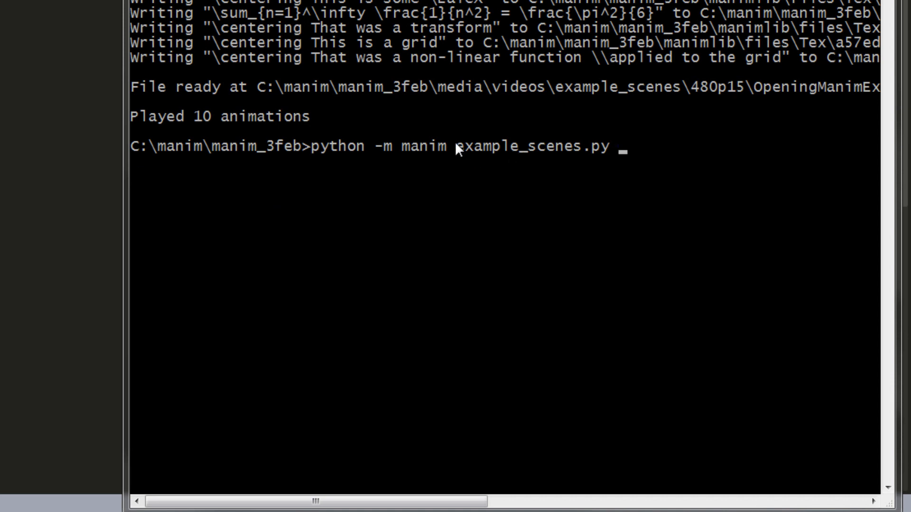
{"action": "type", "text": "Fir"}
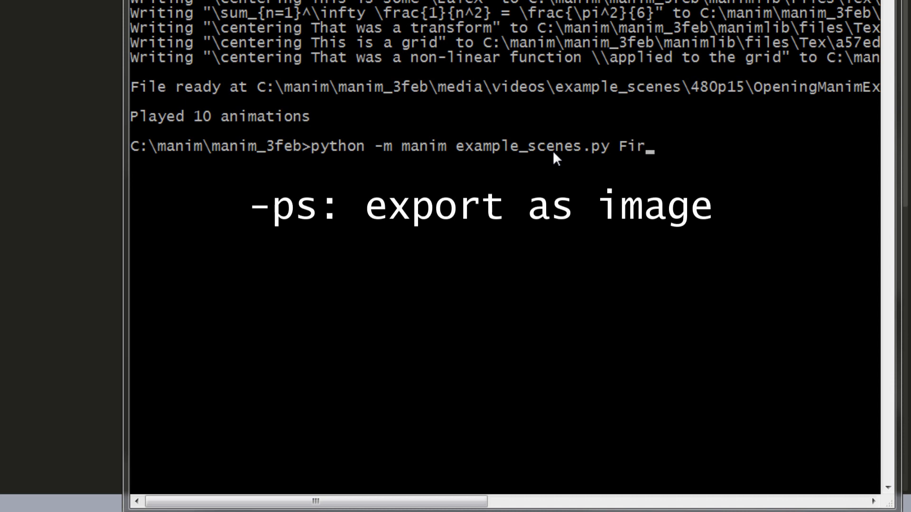
{"action": "type", "text": "sScene"}
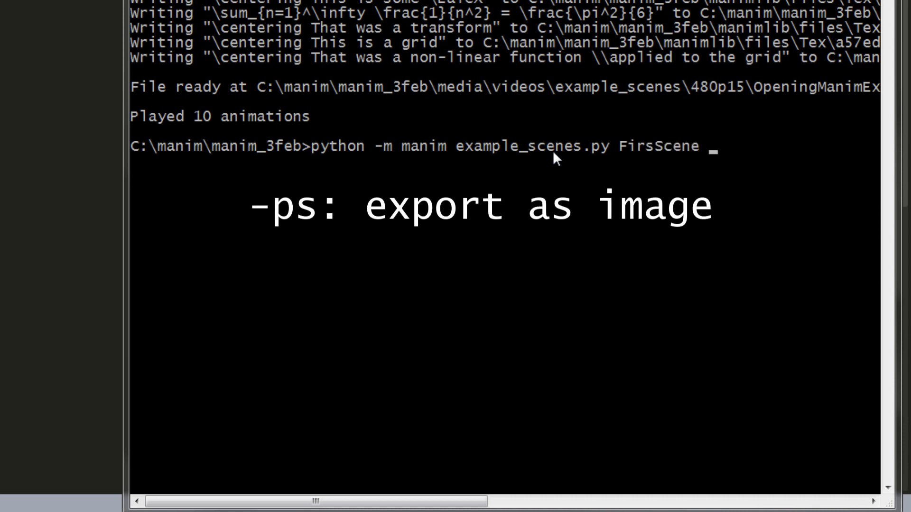
{"action": "type", "text": "-ps"}
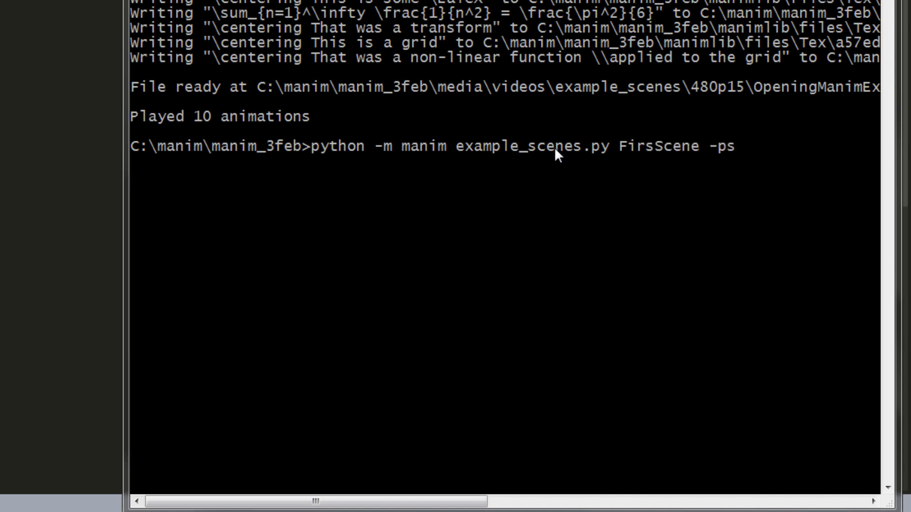
{"action": "mouse_move", "coordinate": [724, 167]}
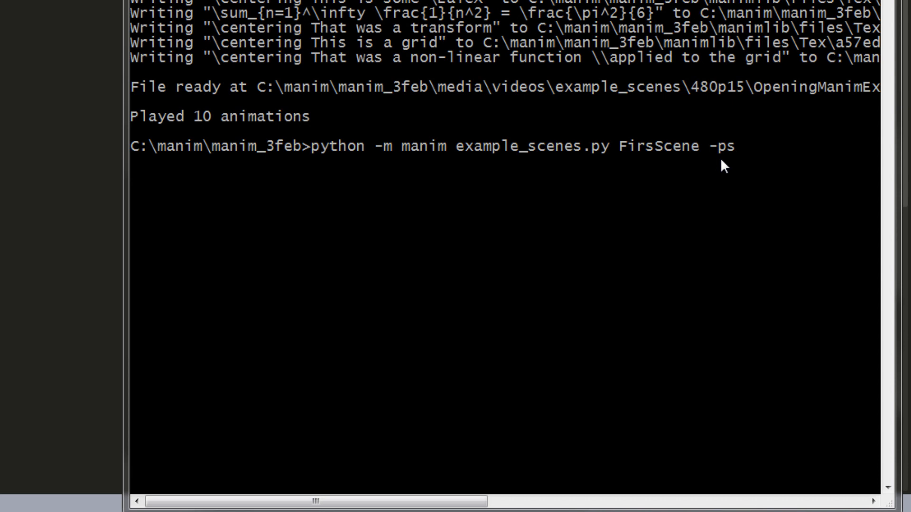
{"action": "key", "text": "Return"}
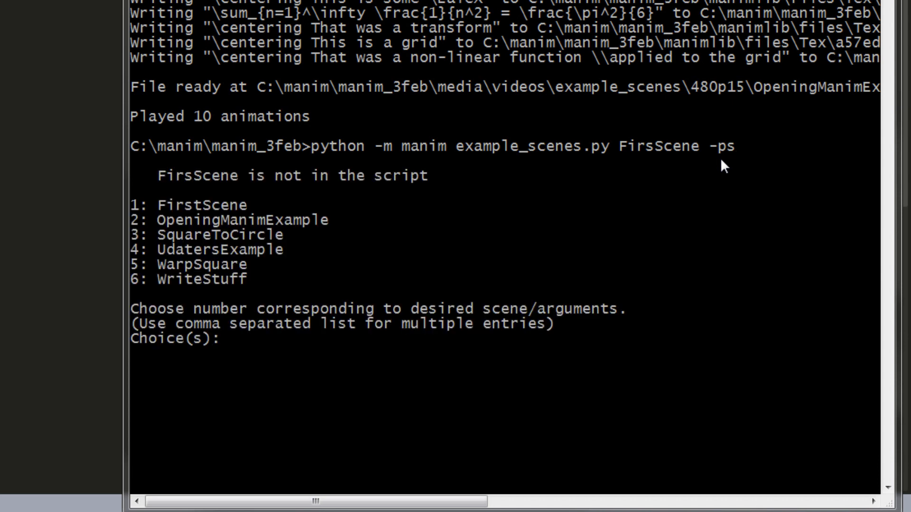
{"action": "mouse_move", "coordinate": [456, 234]}
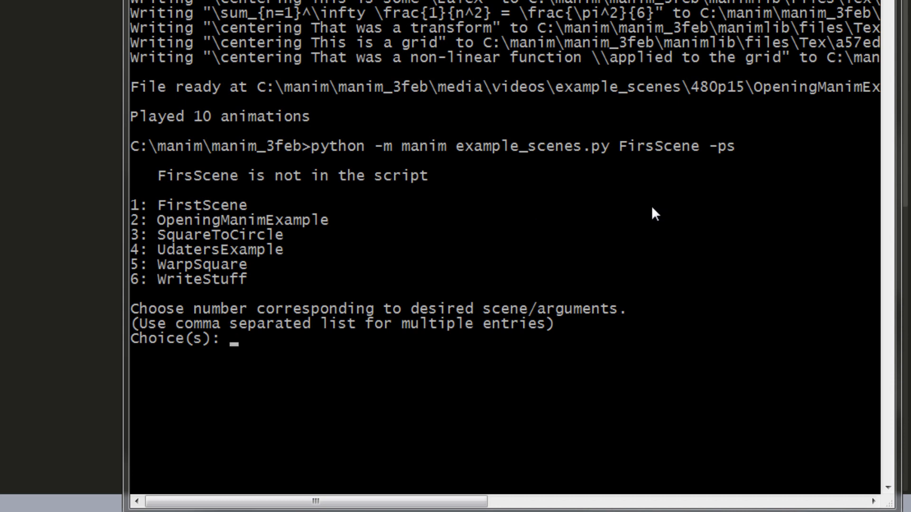
{"action": "mouse_move", "coordinate": [649, 167]}
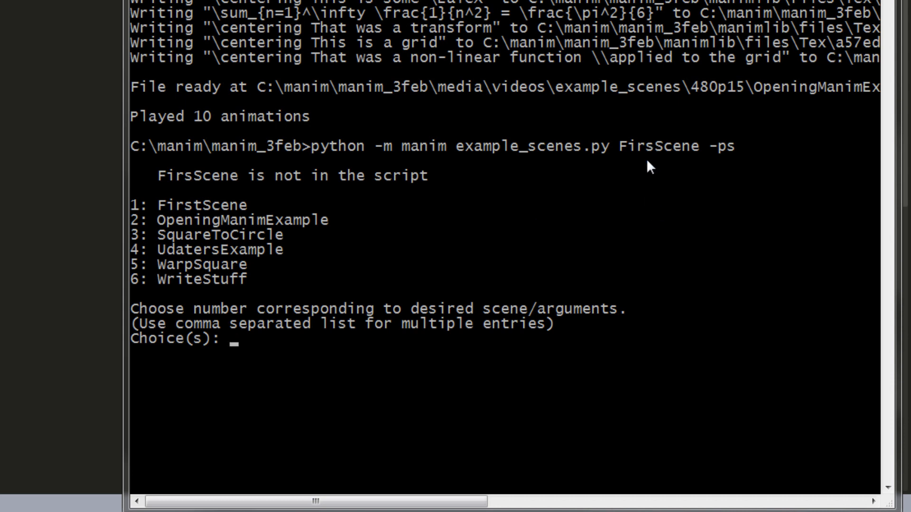
{"action": "mouse_move", "coordinate": [180, 209]}
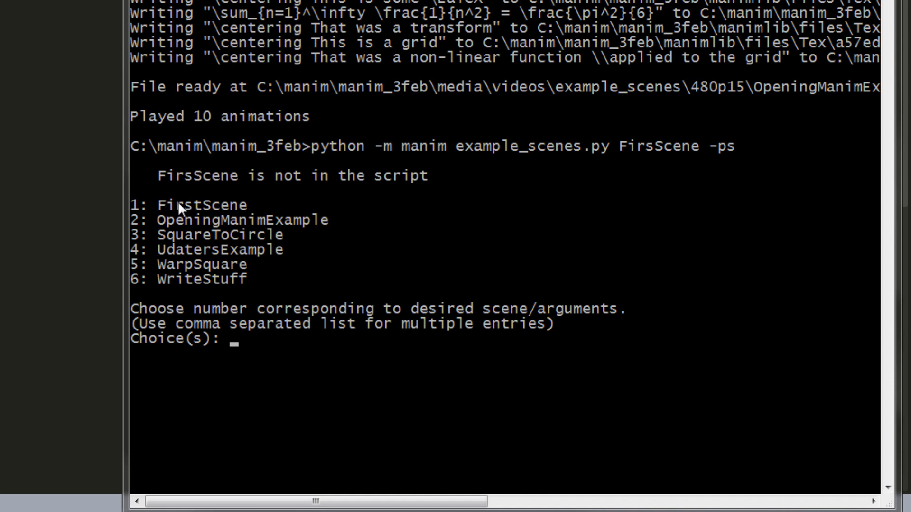
{"action": "mouse_move", "coordinate": [175, 249]}
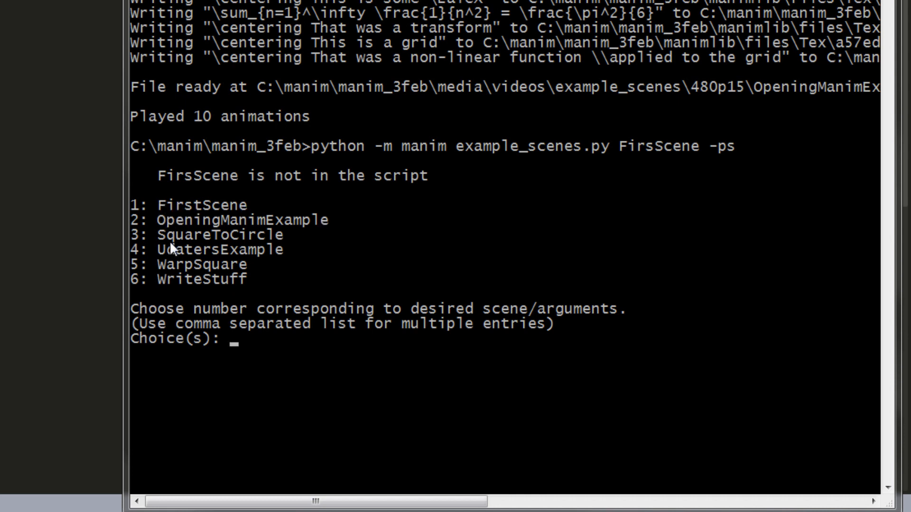
{"action": "mouse_move", "coordinate": [304, 244]}
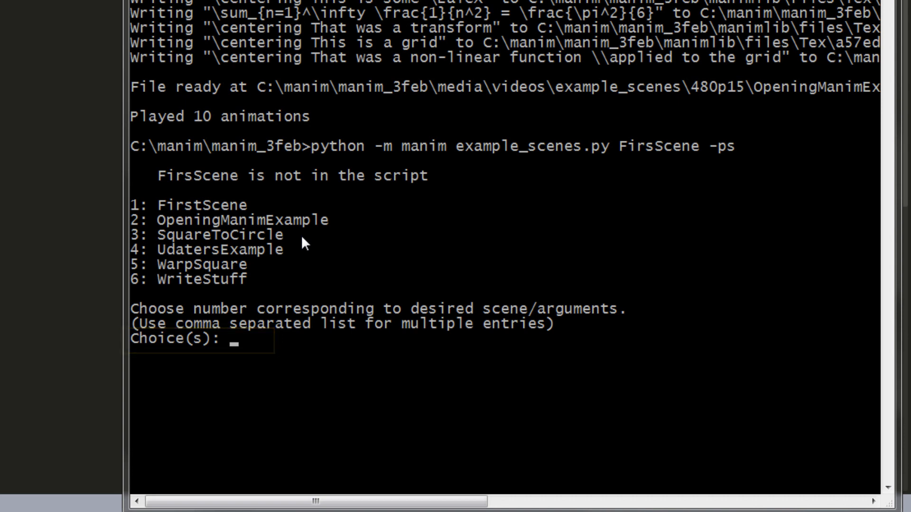
Choose scene 1 from manim's list, then rerun with the name corrected to FirstScene
{"action": "type", "text": "1"}
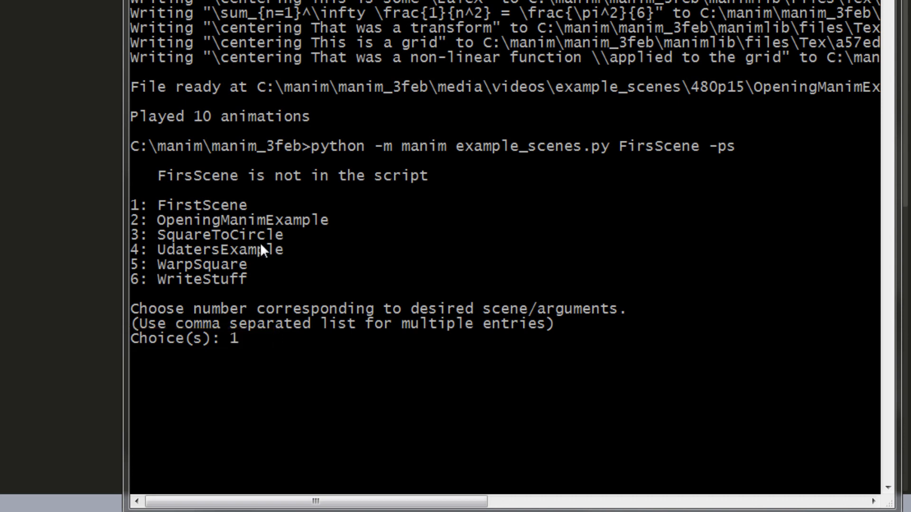
{"action": "key", "text": "Return"}
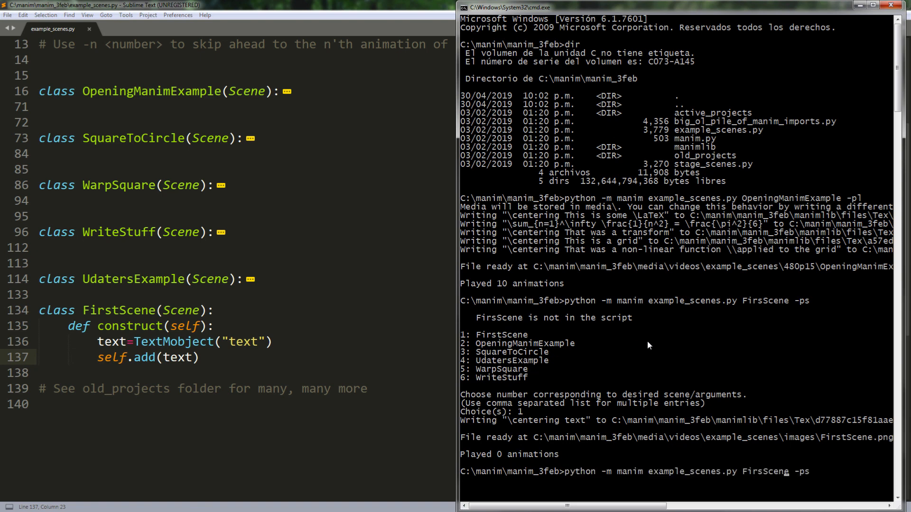
{"action": "key", "text": "Return"}
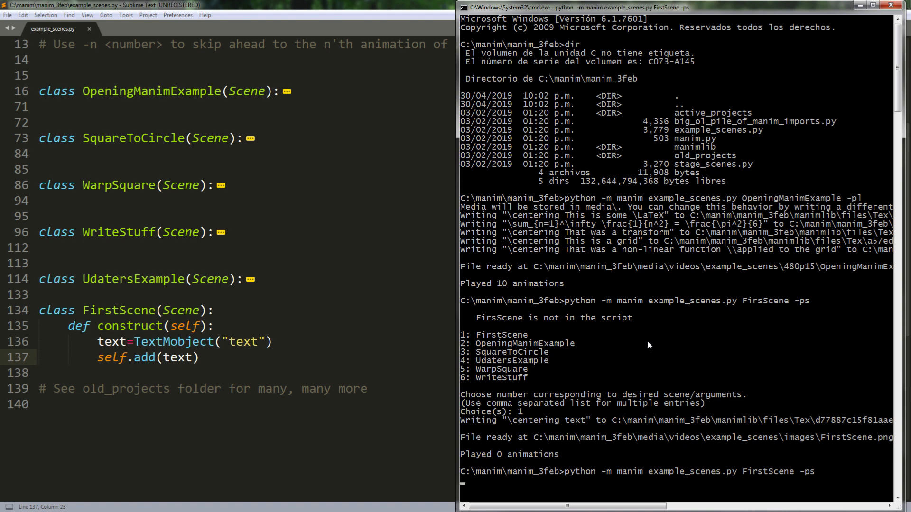